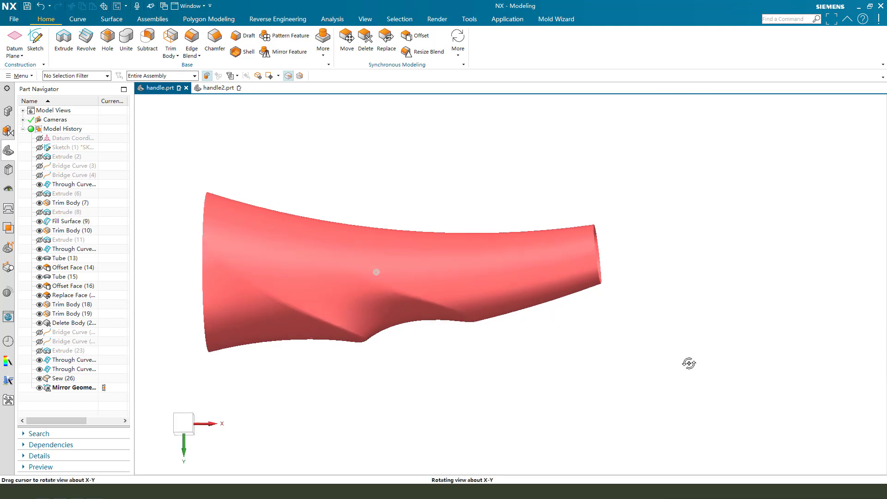
Orbit the finished handle to inspect it, then switch to the empty handle2.prt part.
left_click_drag(373, 272, 384, 254)
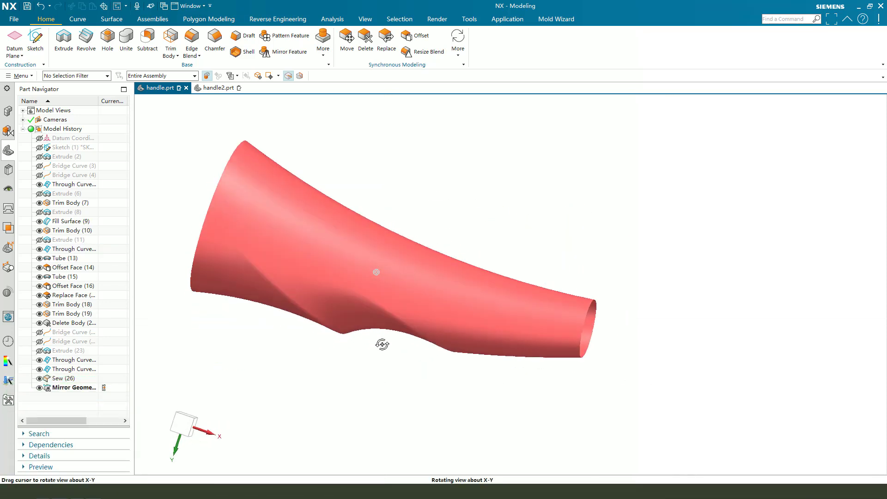
left_click_drag(376, 272, 375, 415)
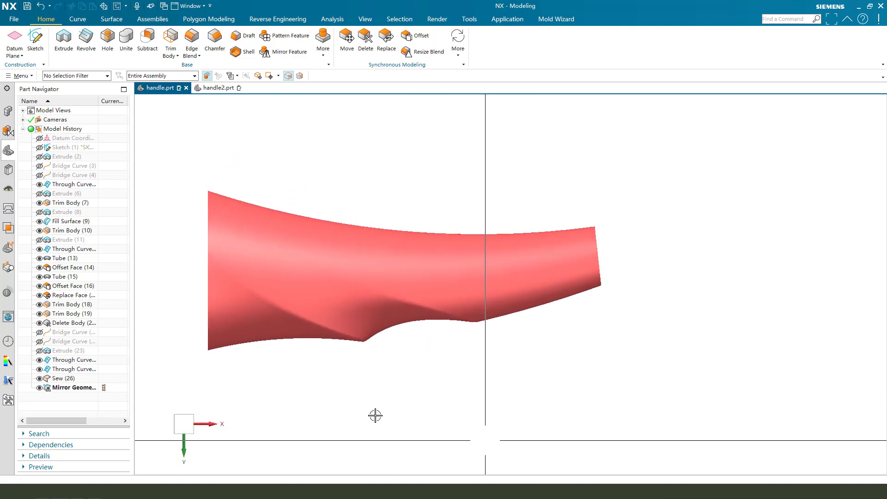
left_click(220, 88)
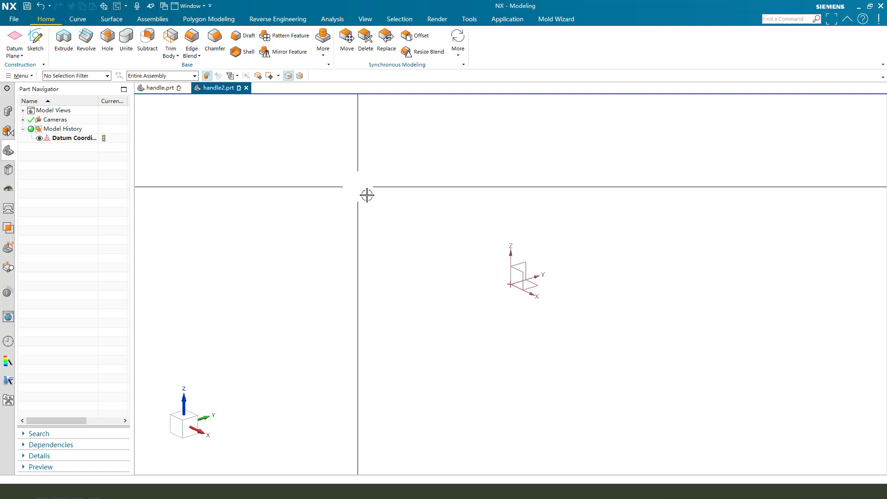
In a new sketch, draw upper and lower Studio Splines and adjust the lower curve's end point.
left_click(60, 38)
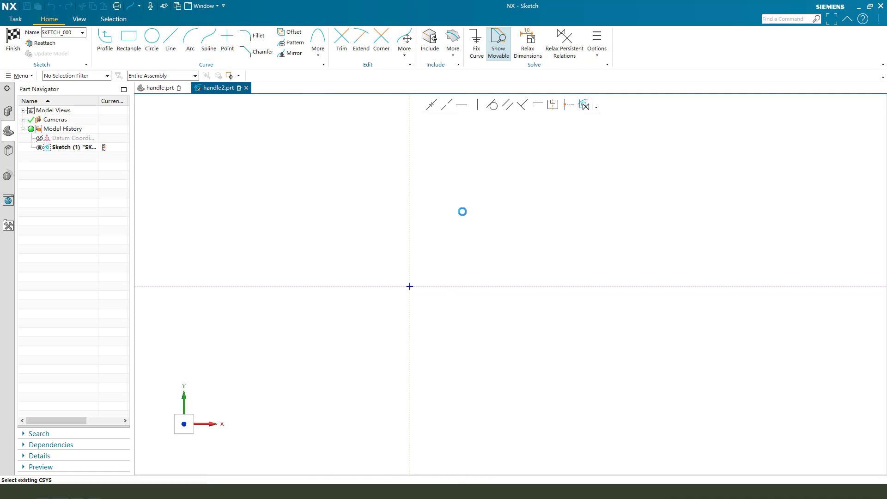
left_click(208, 40)
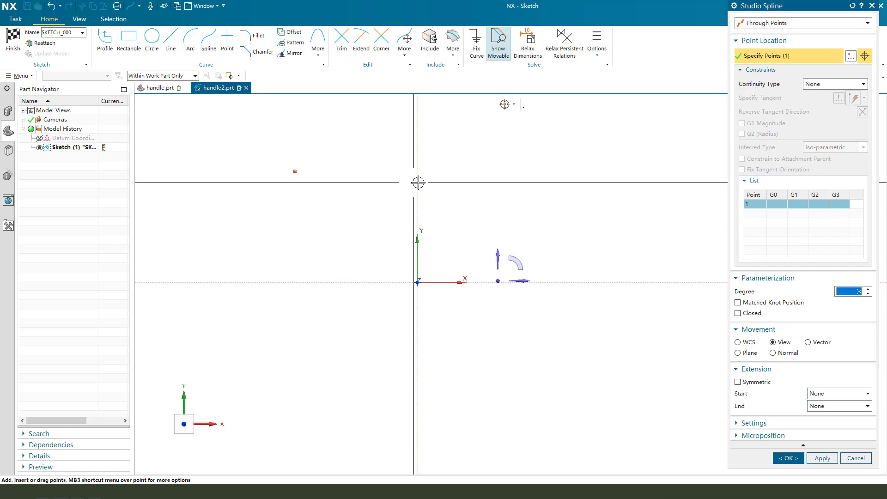
left_click(611, 257)
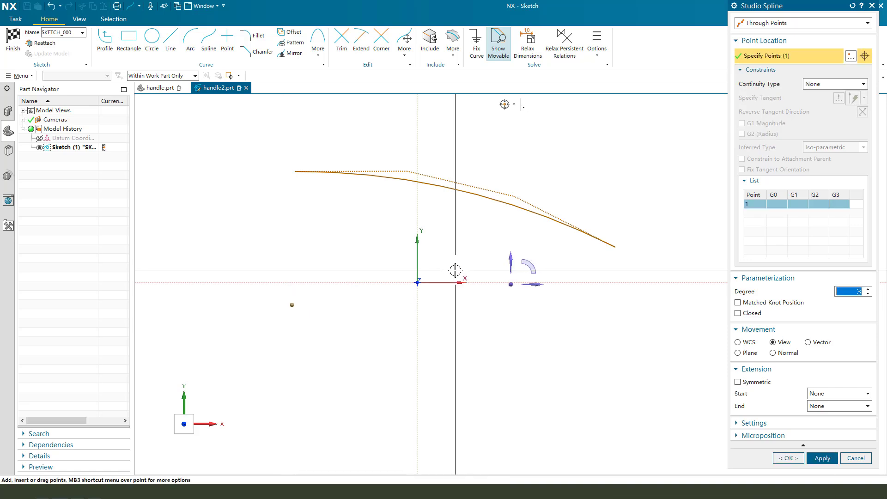
left_click(603, 313)
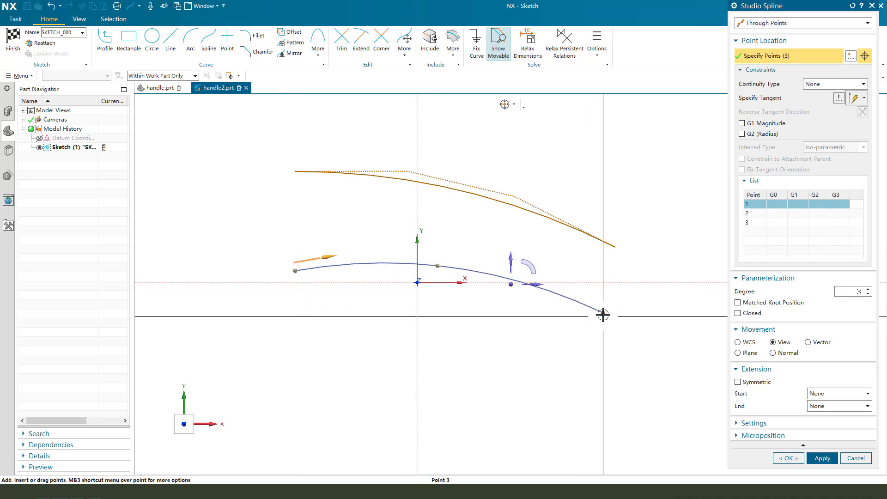
left_click_drag(603, 314, 605, 277)
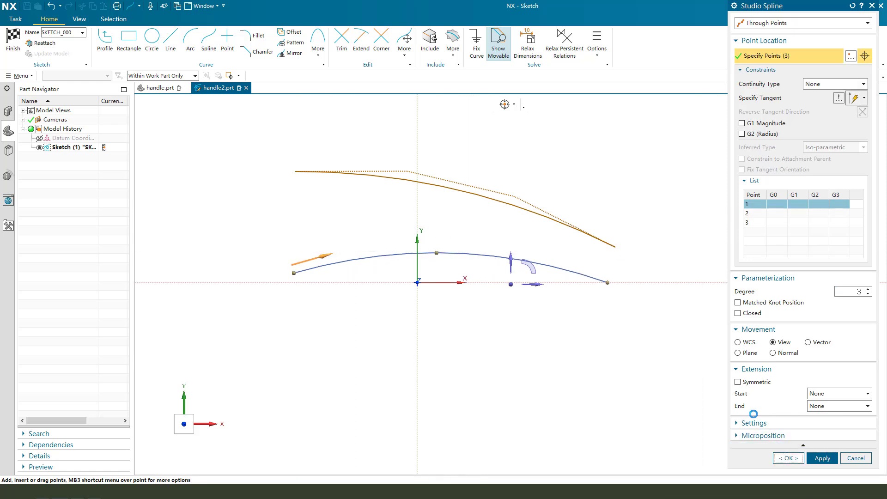
Reshape the upper spline by dragging its poles, then accept the curves.
left_click(788, 459)
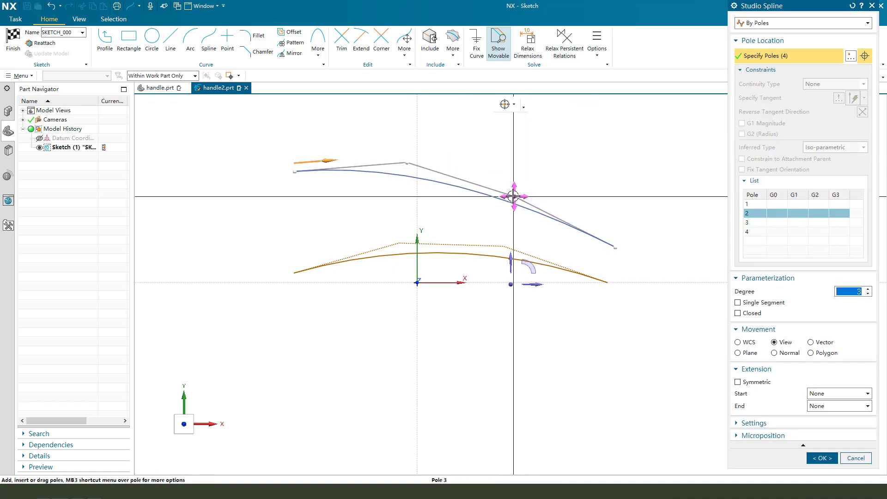
left_click_drag(514, 196, 606, 243)
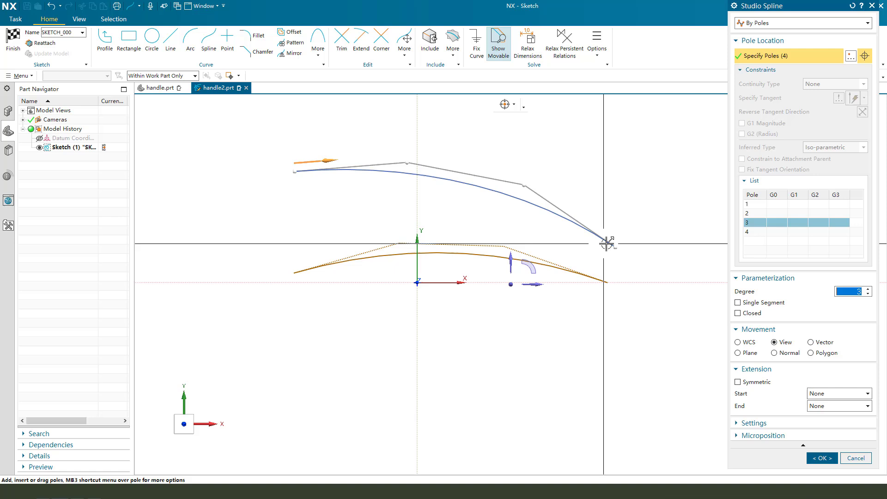
left_click_drag(607, 242, 531, 175)
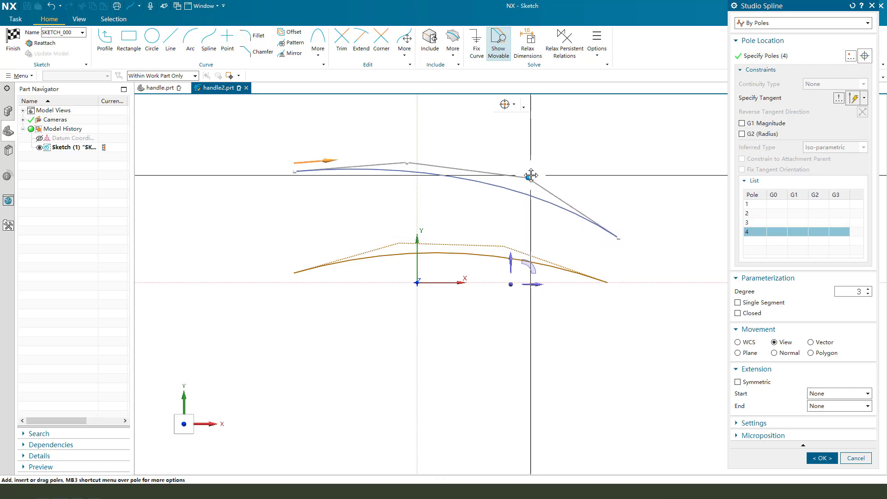
left_click(821, 458)
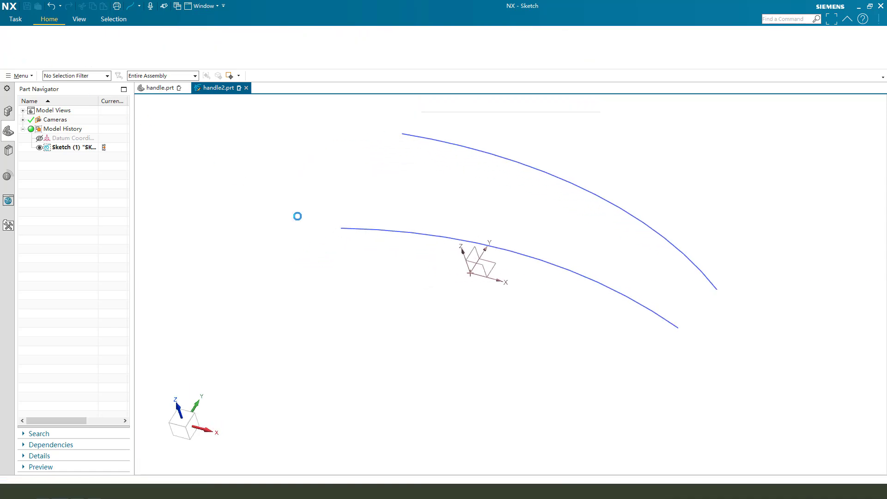
Finish the sketch and extrude both curves 15 mm as a sheet body.
left_click(57, 41)
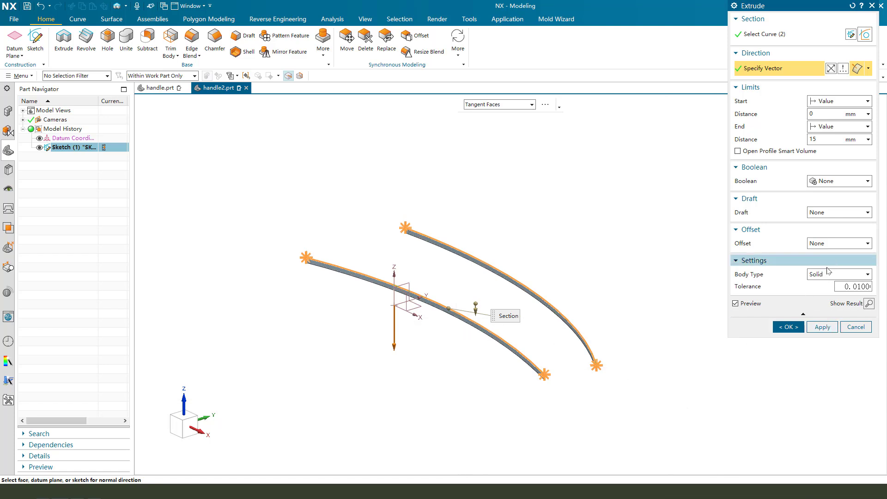
left_click(865, 274)
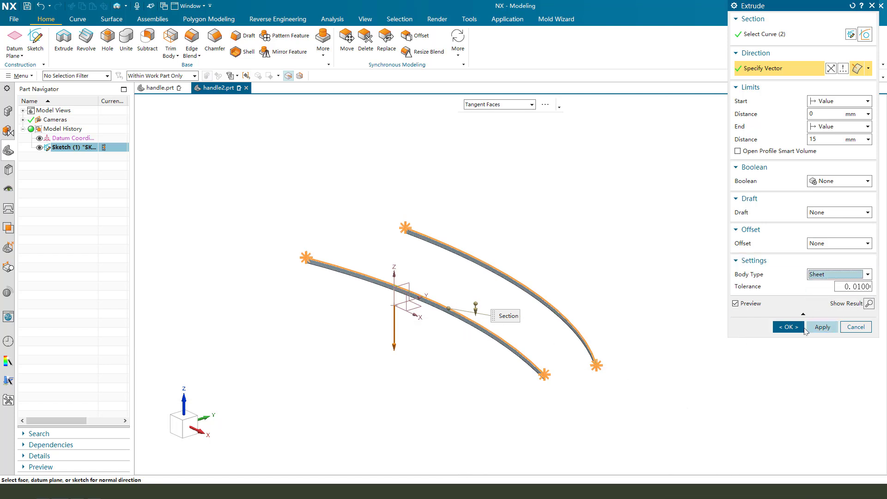
left_click(788, 327)
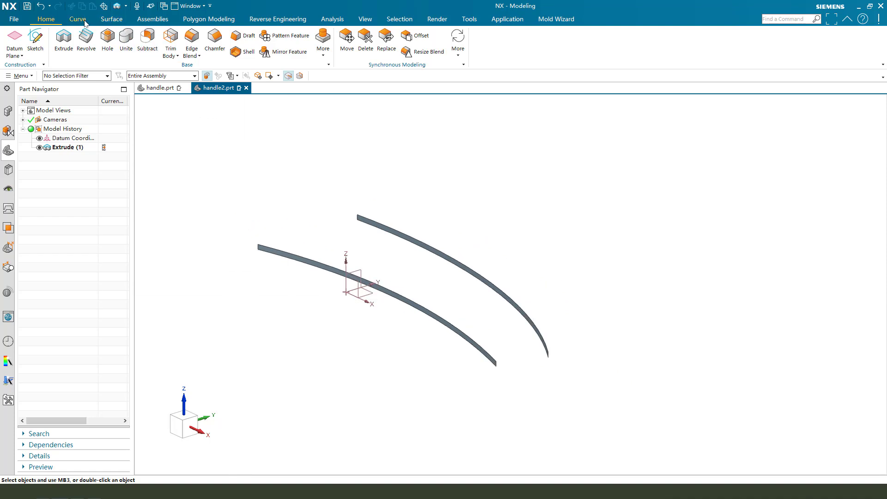
Bridge the lower and upper strip end edges with an arched curve at each end.
left_click(76, 19)
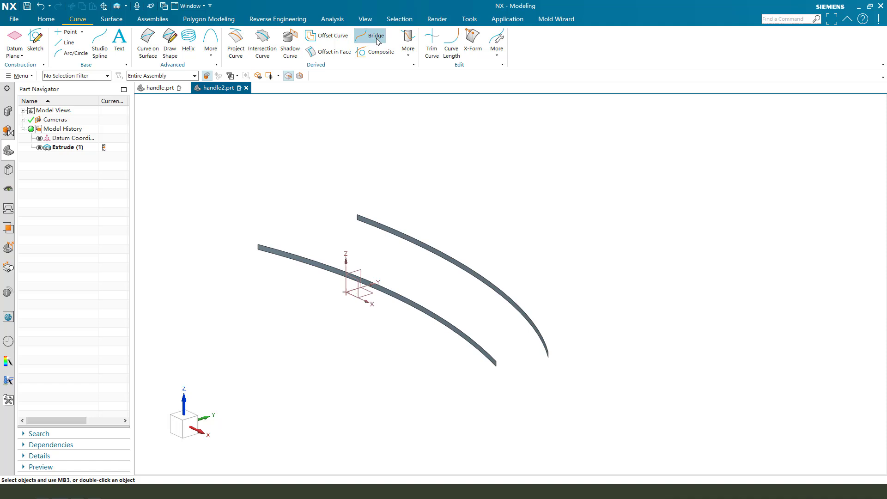
left_click(373, 36)
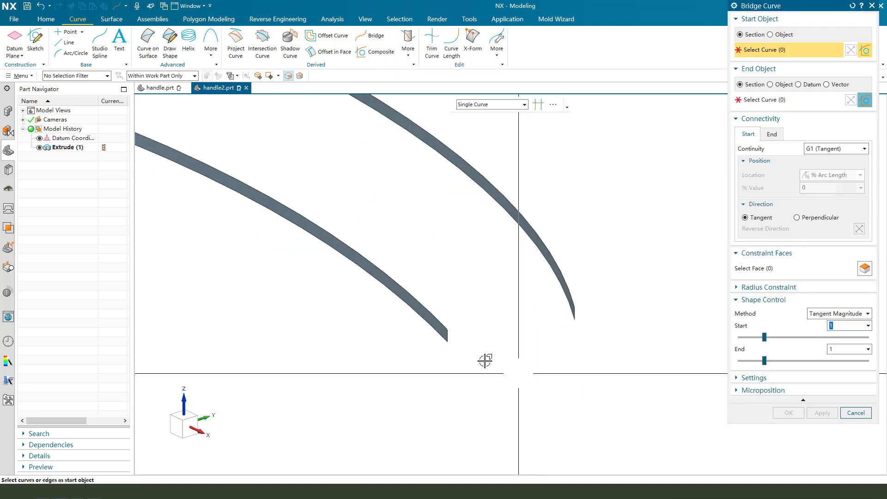
left_click(431, 312)
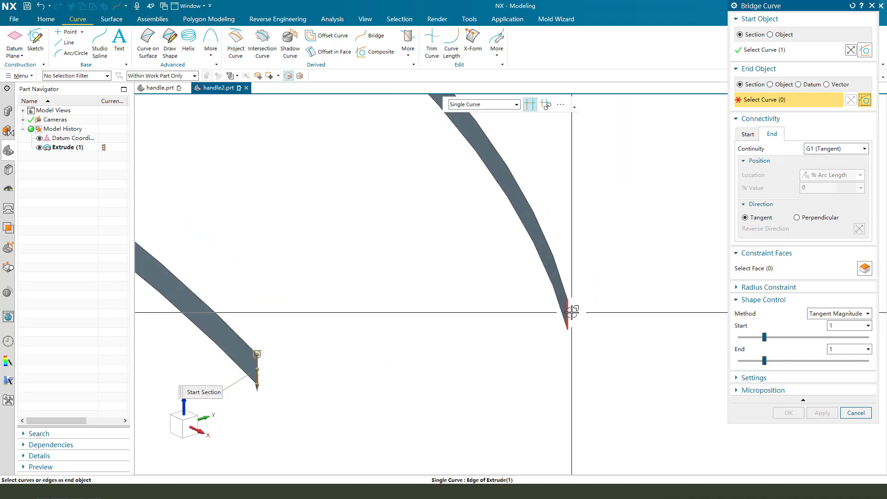
left_click(569, 318)
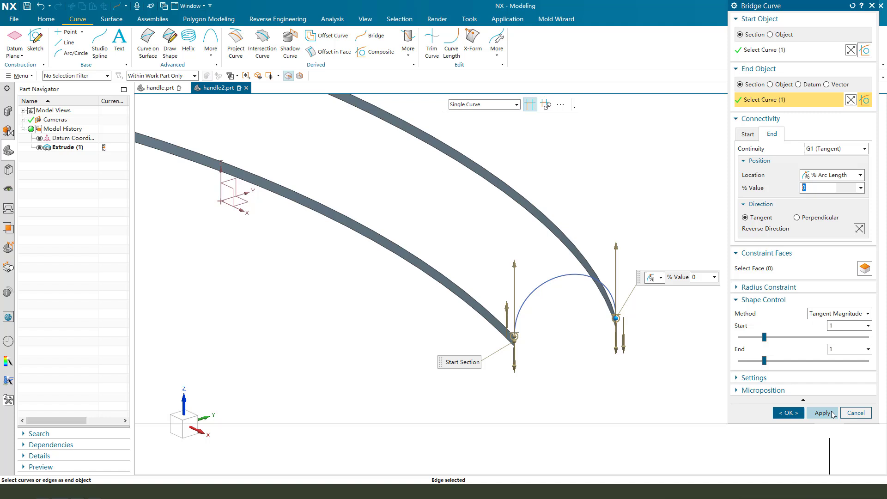
left_click(822, 413)
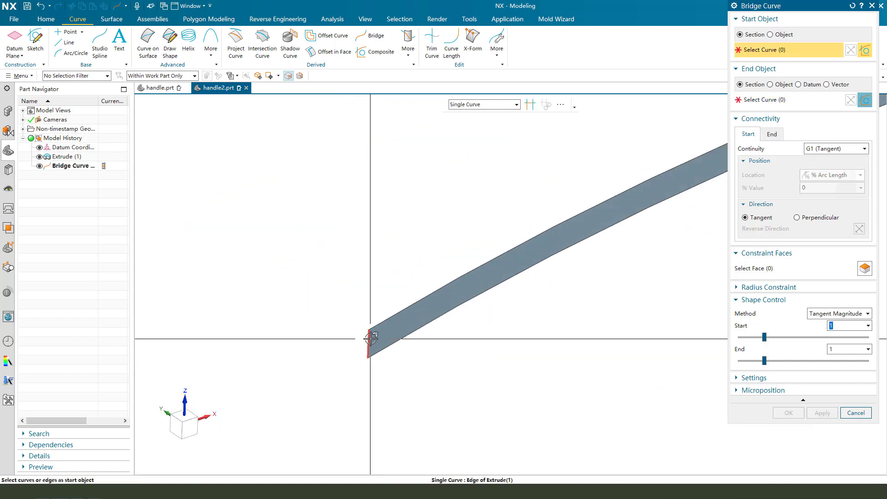
left_click(368, 340)
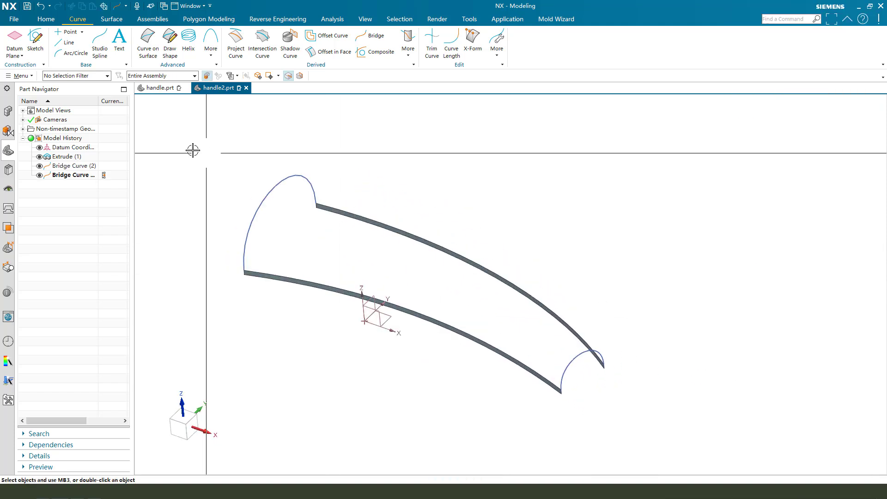
Build a Through Curve Mesh from the strip edges and both arched bridge curves, with tangent faces.
left_click(111, 19)
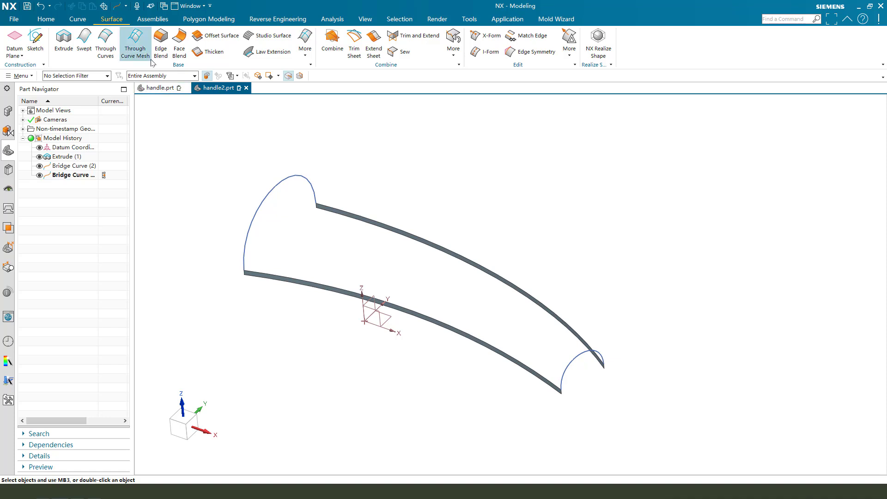
left_click(135, 42)
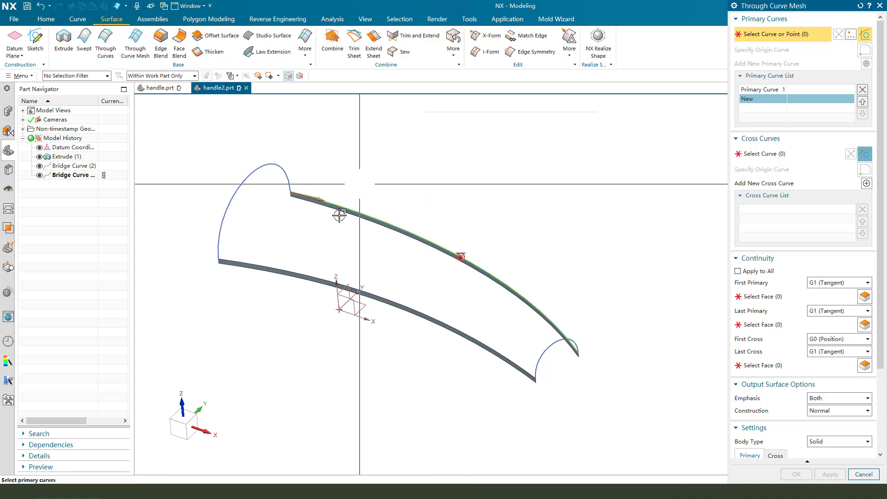
left_click(369, 306)
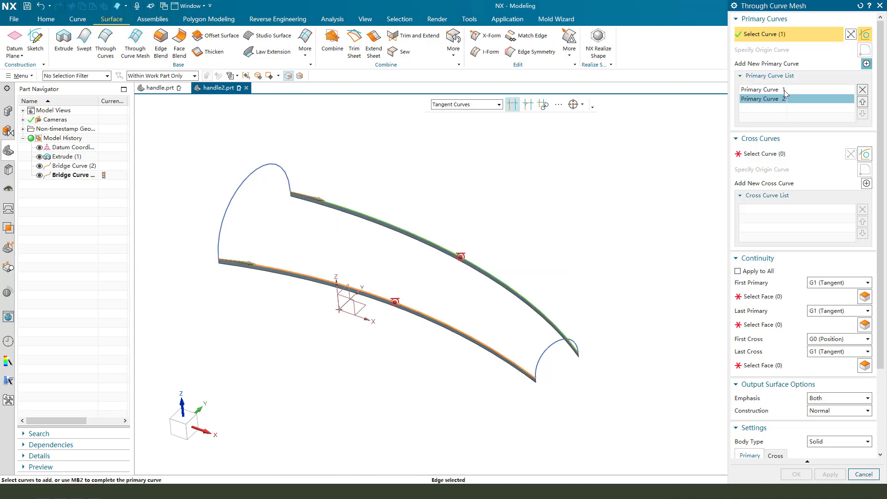
left_click(762, 154)
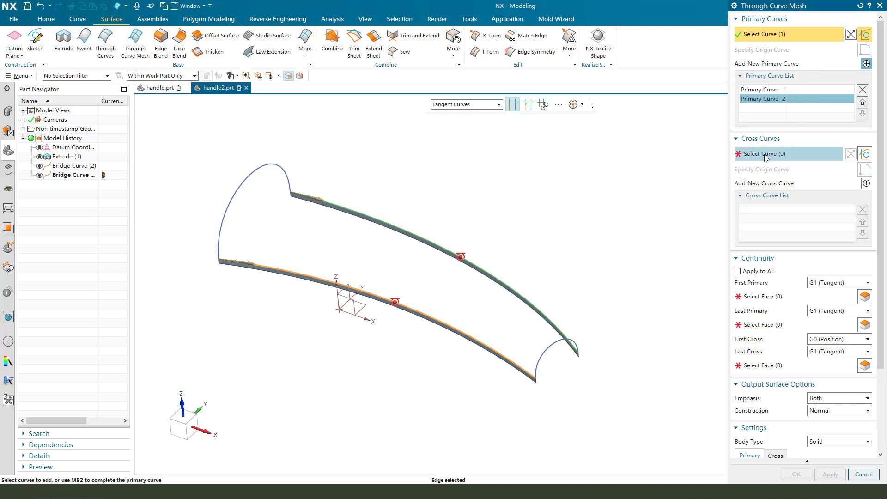
left_click(267, 168)
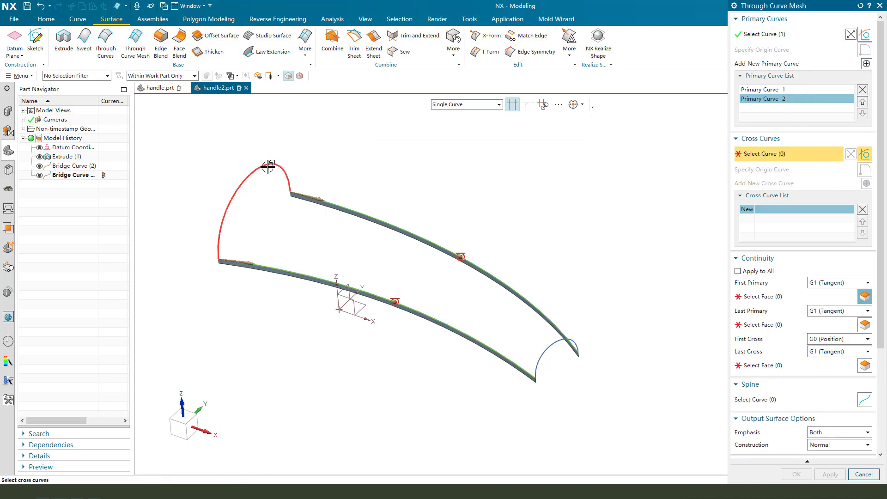
left_click(250, 175)
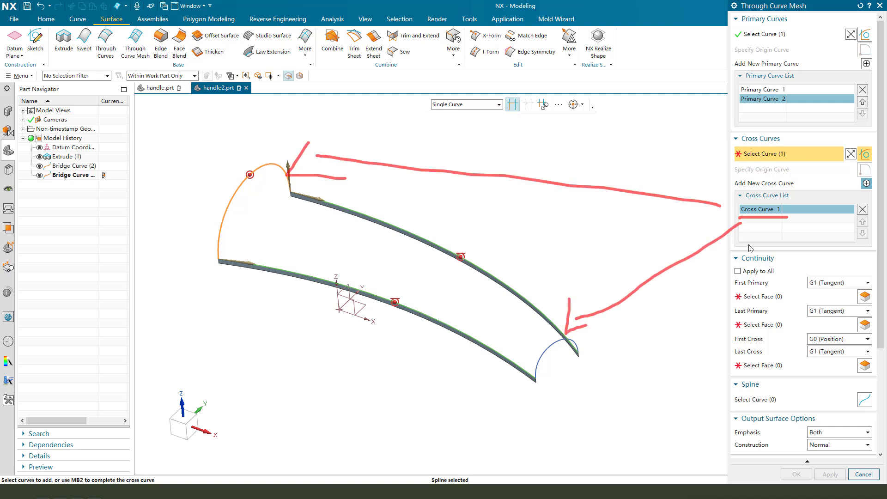
left_click(866, 183)
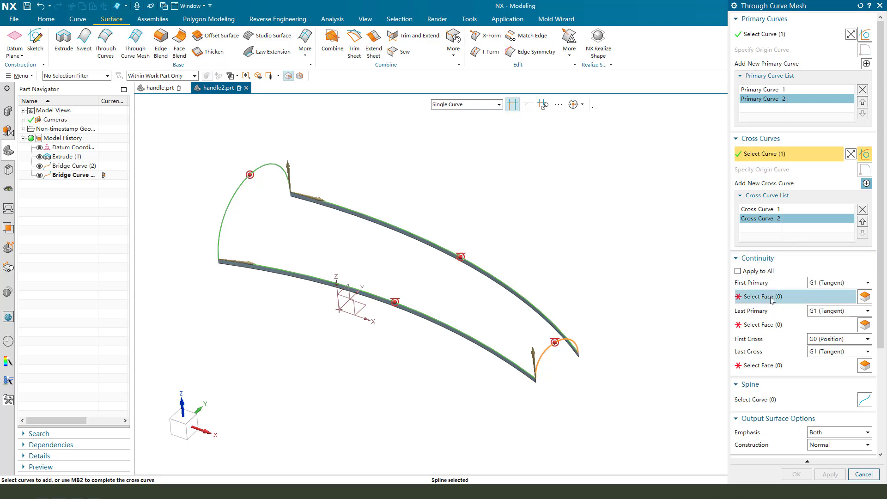
left_click(319, 224)
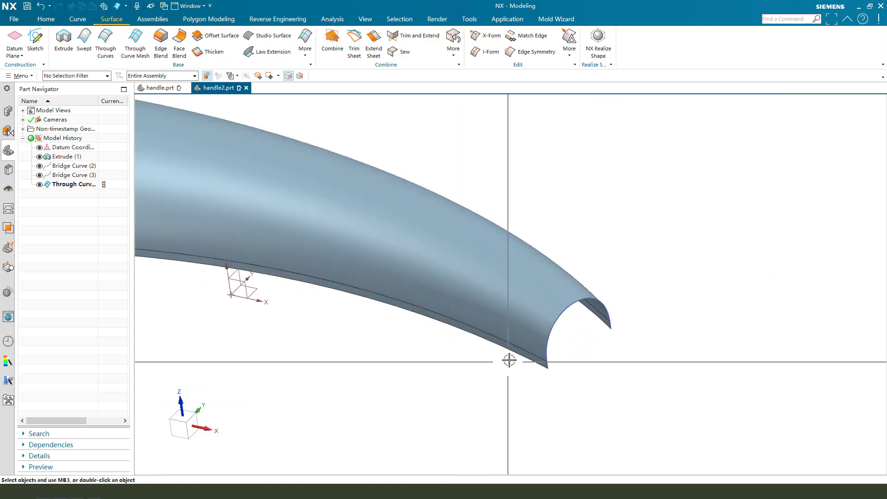
Hide Extrude (1) in the Part Navigator and start a new sketch over the handle.
left_click(60, 156)
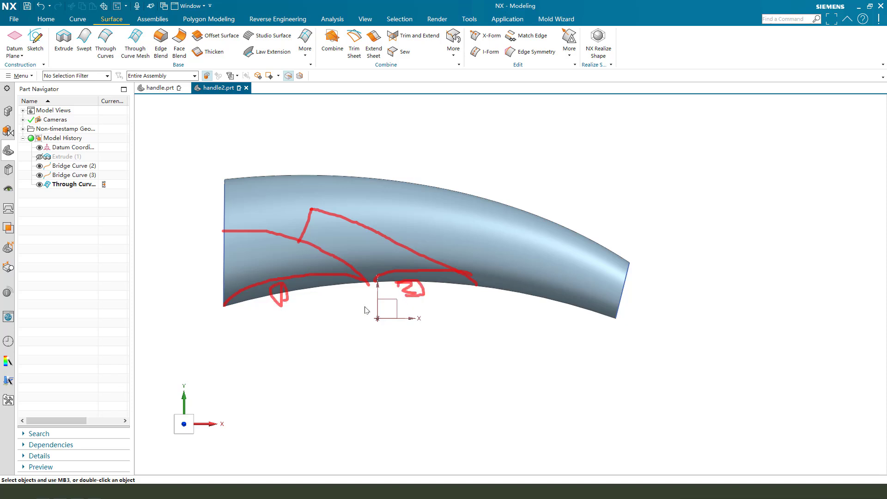
left_click(60, 37)
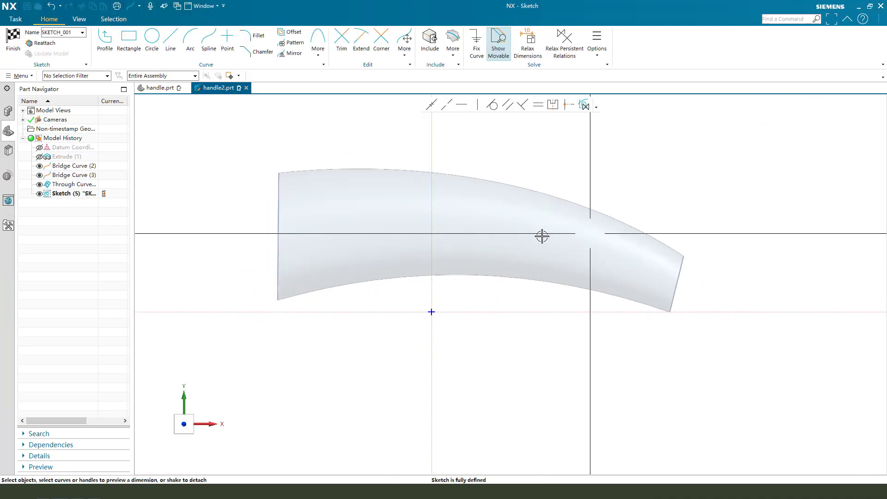
Sketch an arc snapped to the surface edges and a 150 mm line at 45°, then finish.
left_click(189, 41)
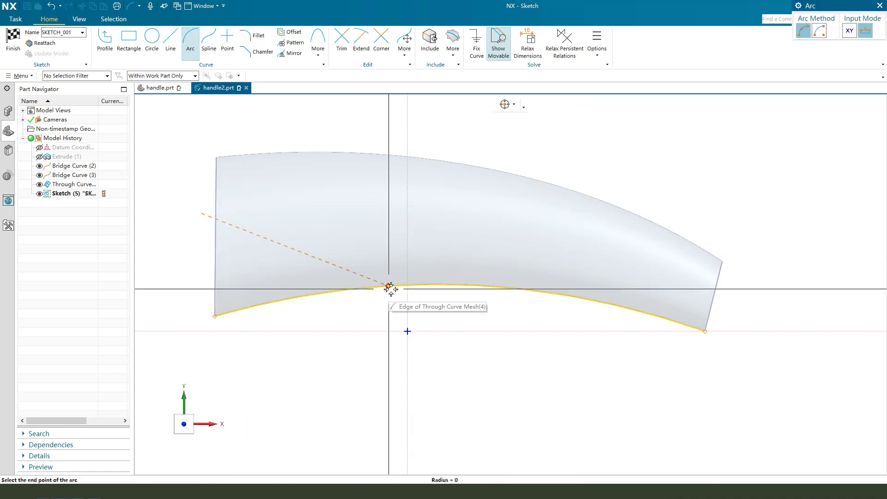
left_click(387, 287)
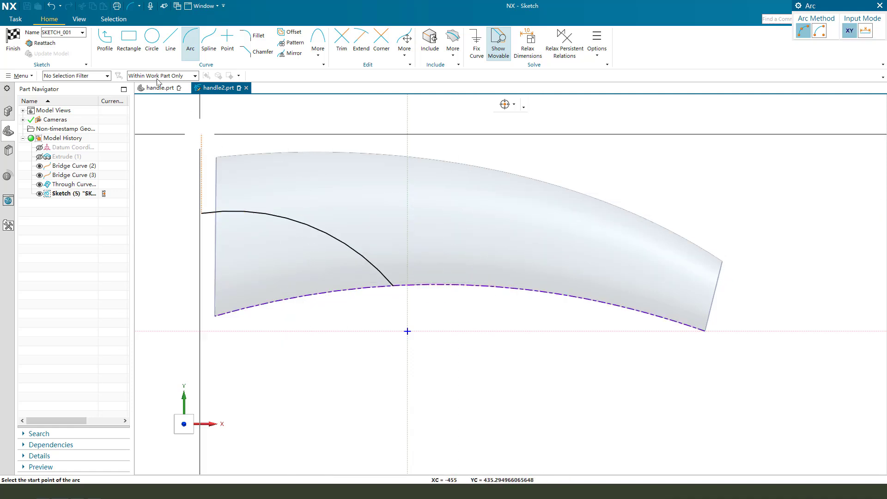
left_click(105, 39)
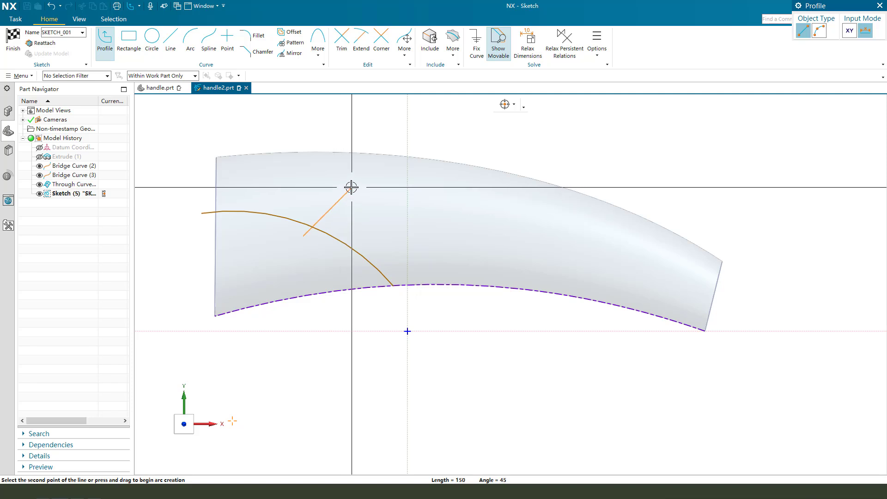
left_click(189, 39)
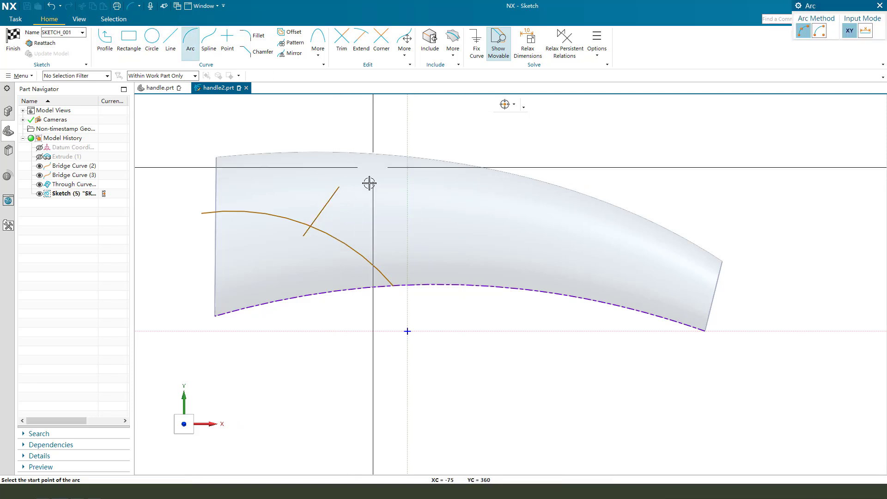
left_click(339, 186)
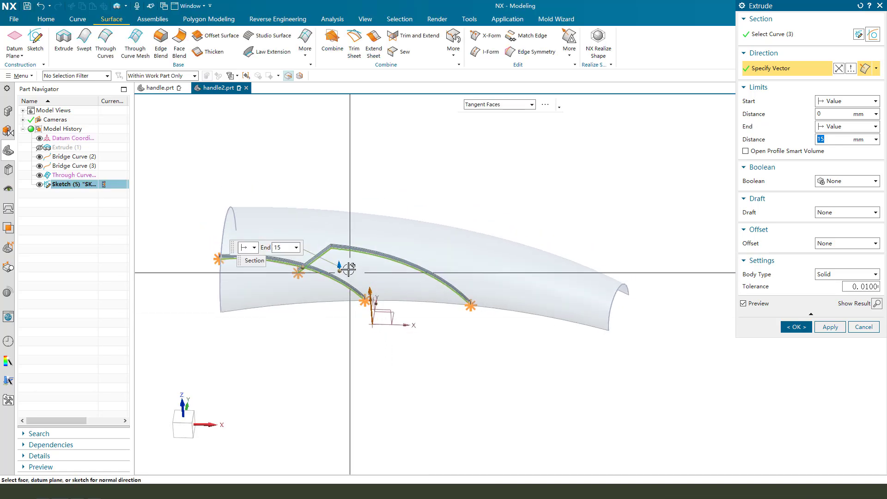
Extrude the sketch curves to an end distance of 260 mm as sheet walls.
type("260")
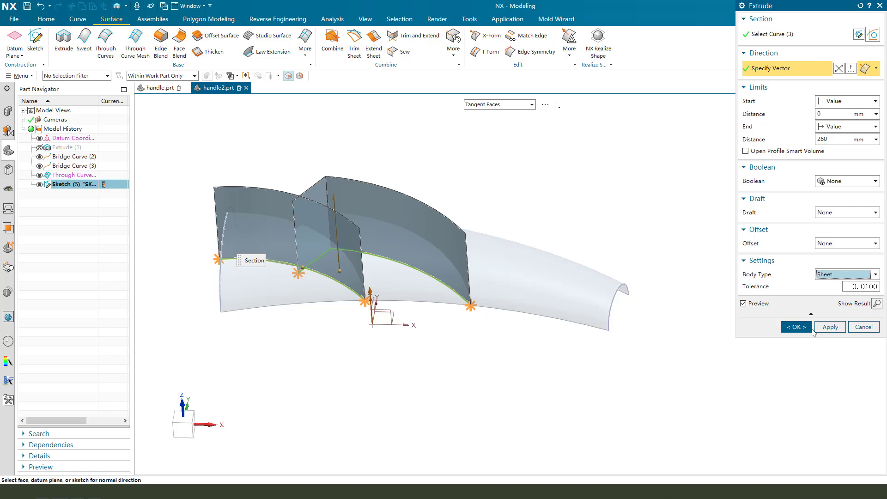
left_click(796, 327)
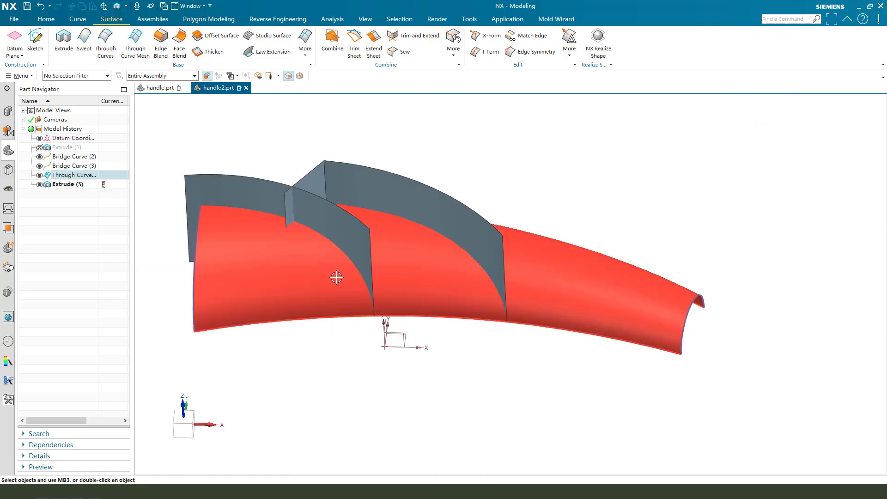
Trim the handle surface with the extruded wall, reversing the kept side.
left_click(49, 19)
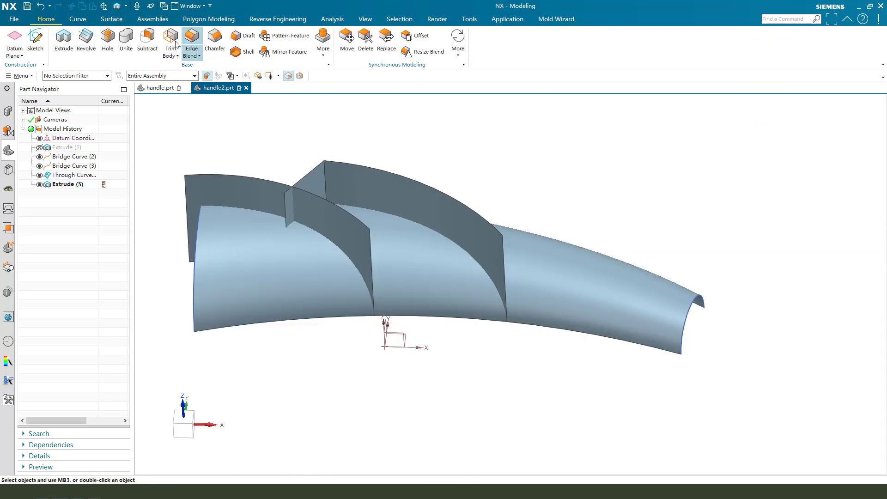
left_click(170, 37)
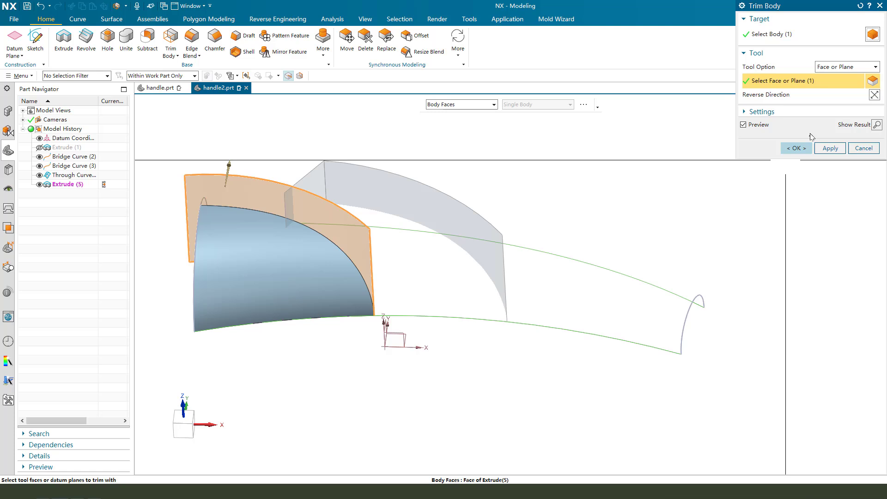
mouse_move(871, 95)
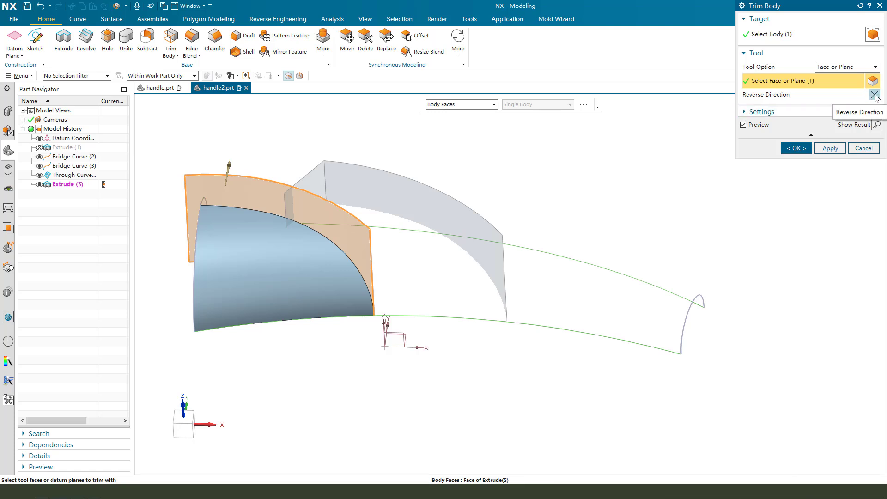
left_click(795, 148)
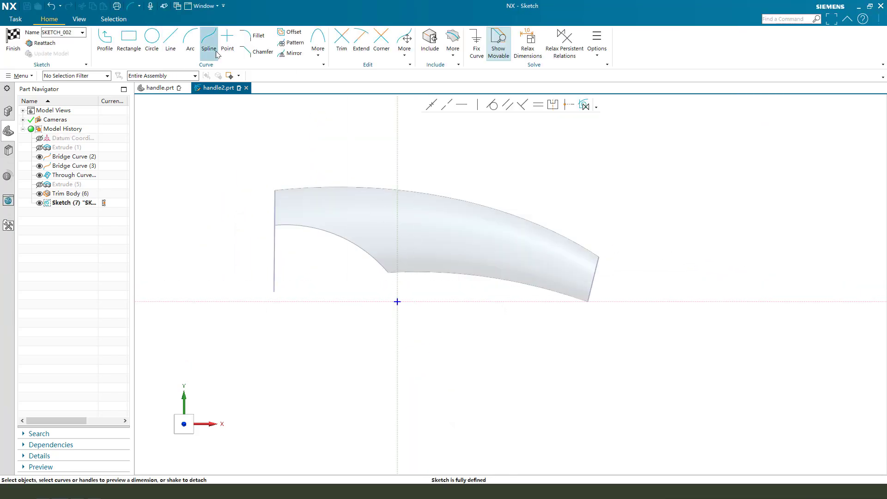
Draw a Studio Spline in the new sketch and drag a point to shape its curve.
left_click(207, 36)
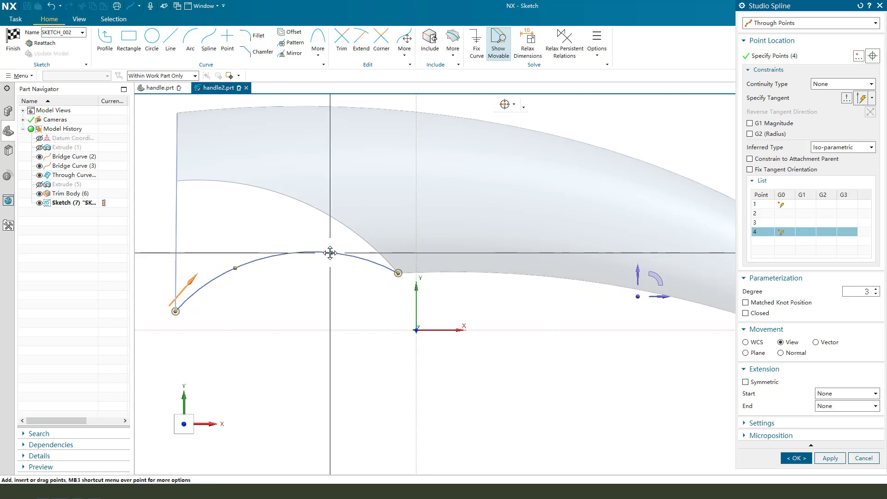
left_click_drag(330, 253, 236, 270)
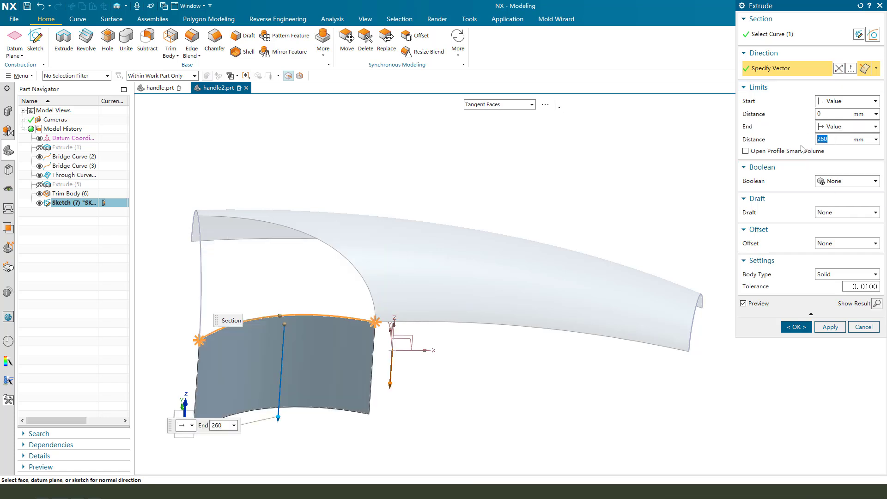
Extrude the spline sketch as a sheet with an end distance of 15.
type("15")
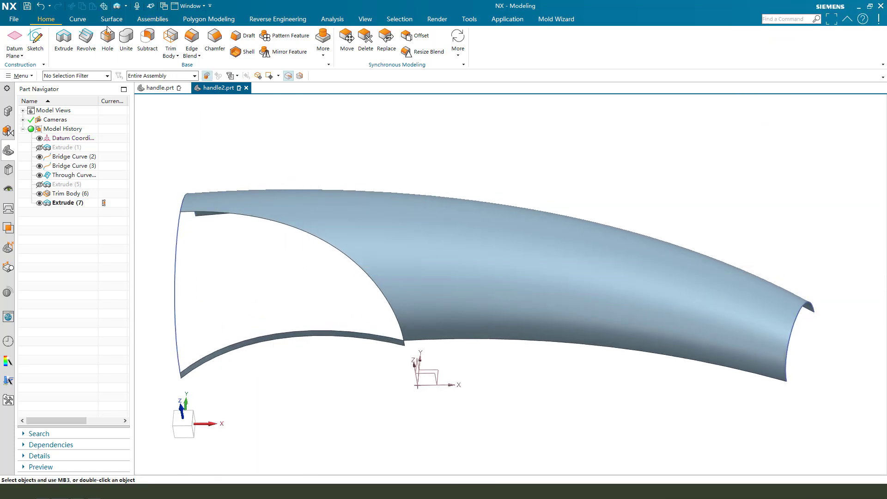
Patch the notch with a Fill Surface bounded by Edge1, Curve1 and Edge2, Edge1 at G0.
left_click(110, 19)
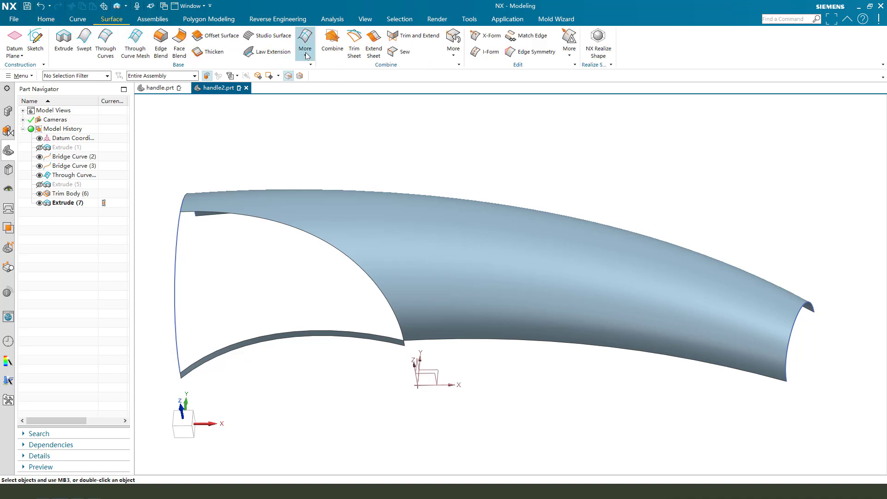
left_click(305, 44)
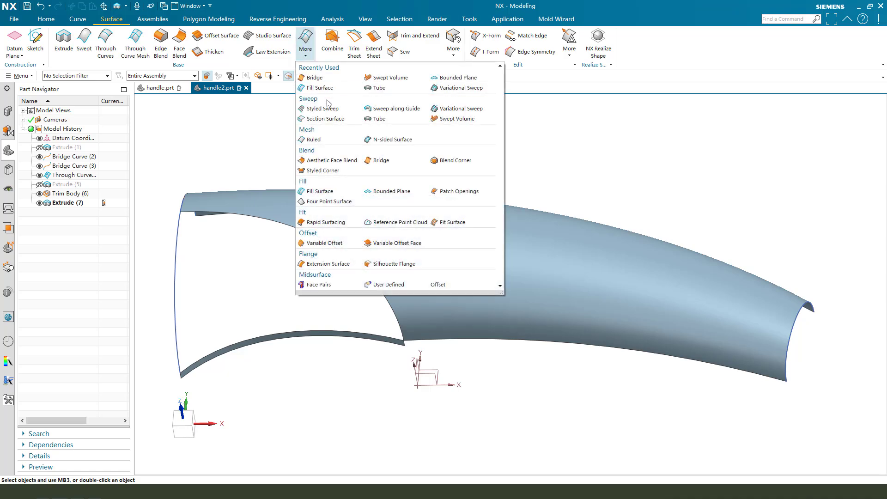
left_click(305, 37)
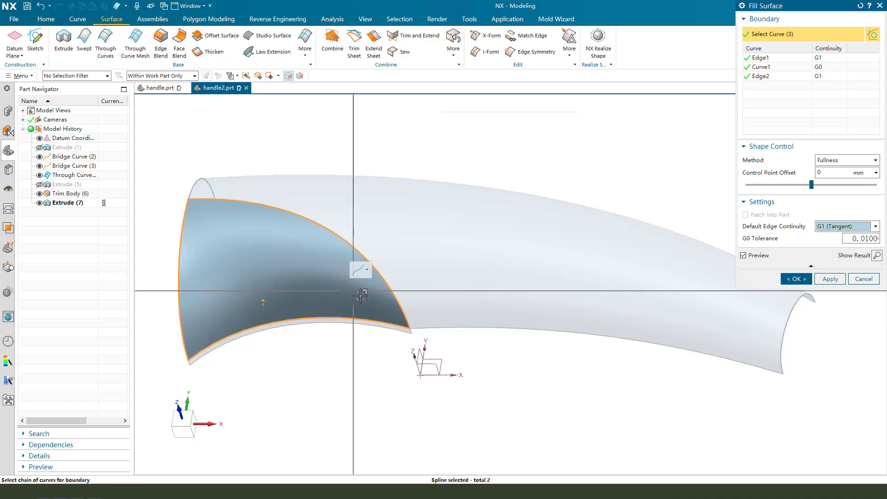
left_click_drag(361, 295, 488, 303)
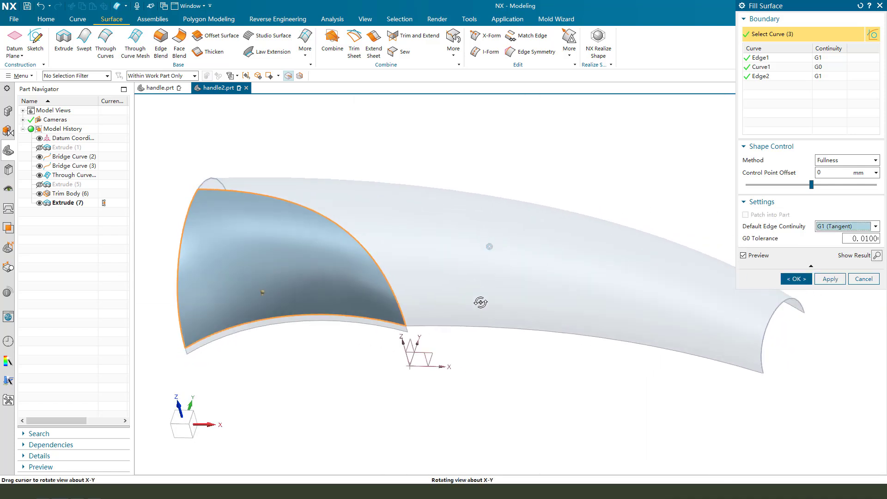
left_click_drag(480, 302, 383, 260)
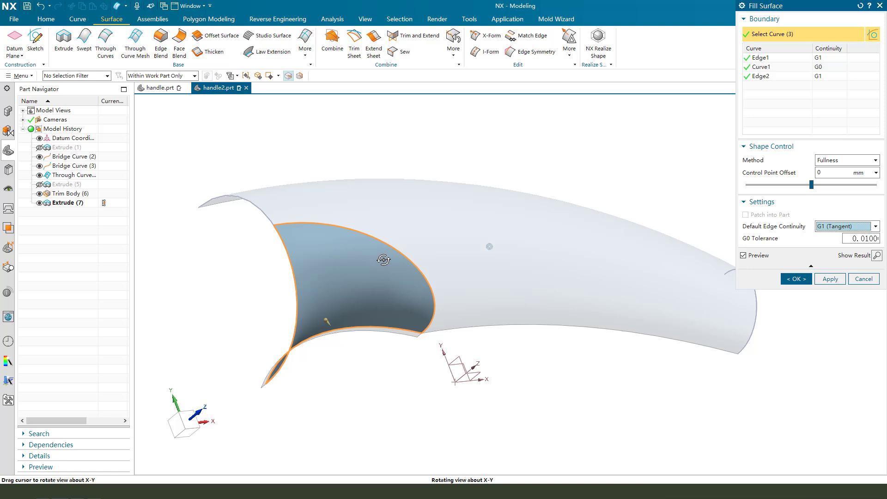
left_click_drag(385, 260, 352, 272)
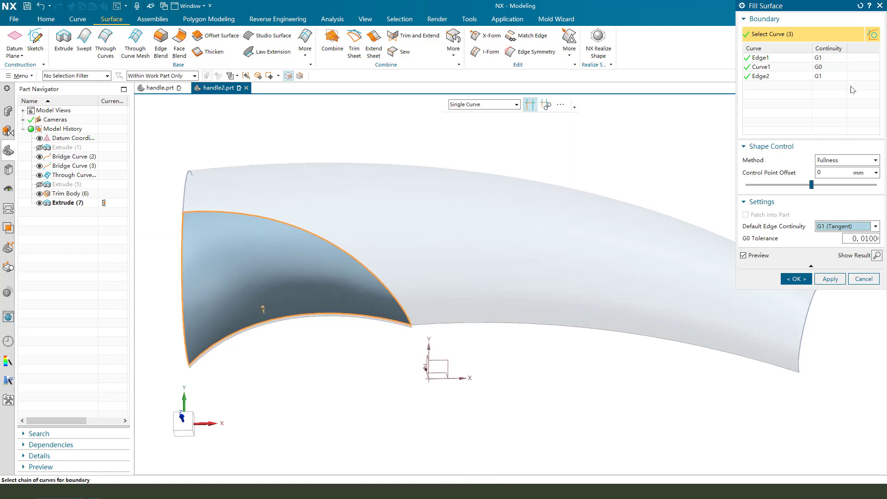
left_click(829, 58)
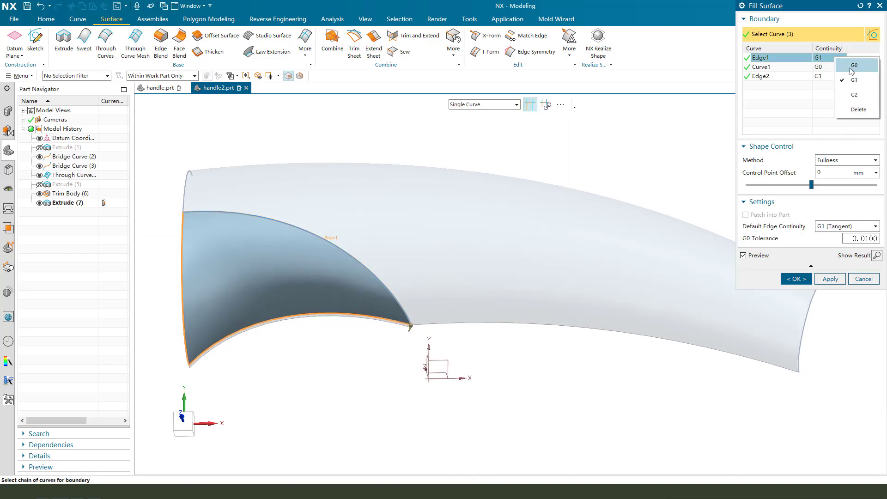
left_click(855, 65)
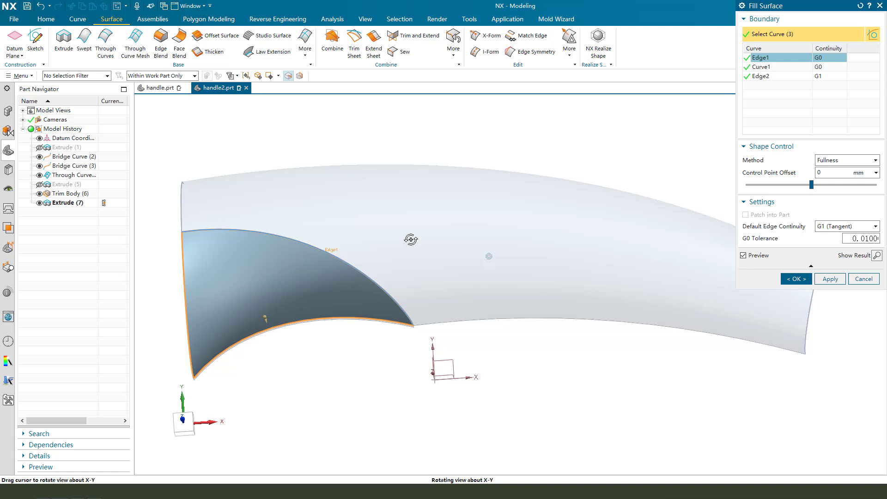
left_click(796, 279)
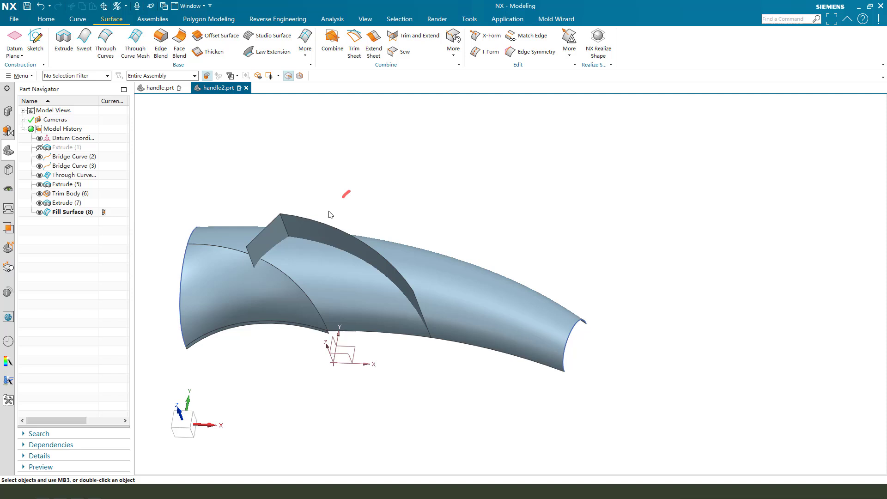
Trim the handle surface with the two extruded wall faces as tools.
left_click_drag(249, 251, 416, 288)
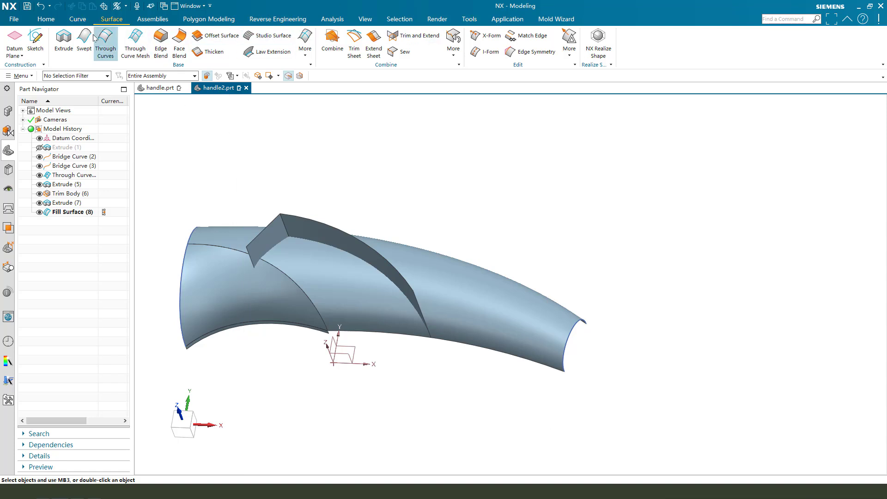
left_click(169, 41)
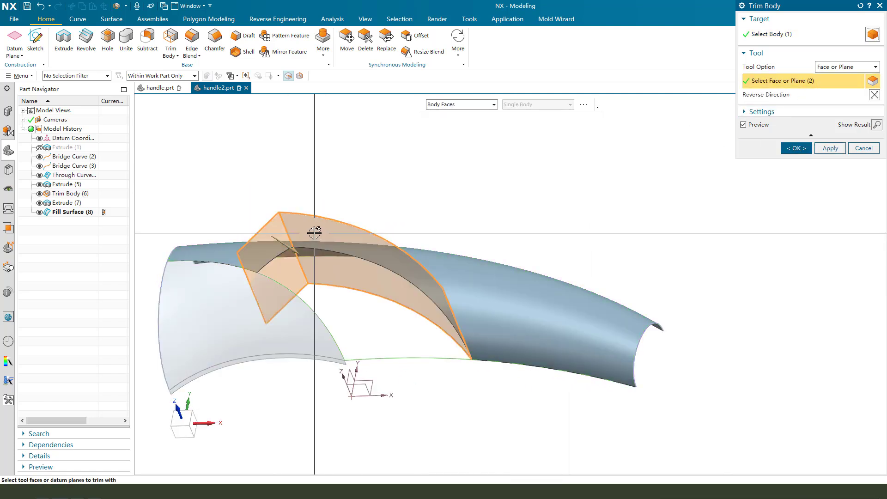
left_click(796, 148)
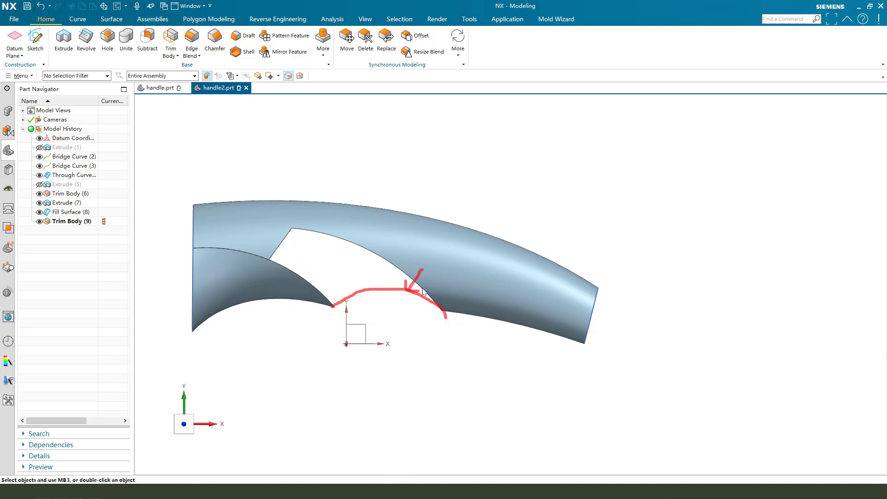
Sketch a studio spline bridging the gap between the two groove edges.
left_click(61, 39)
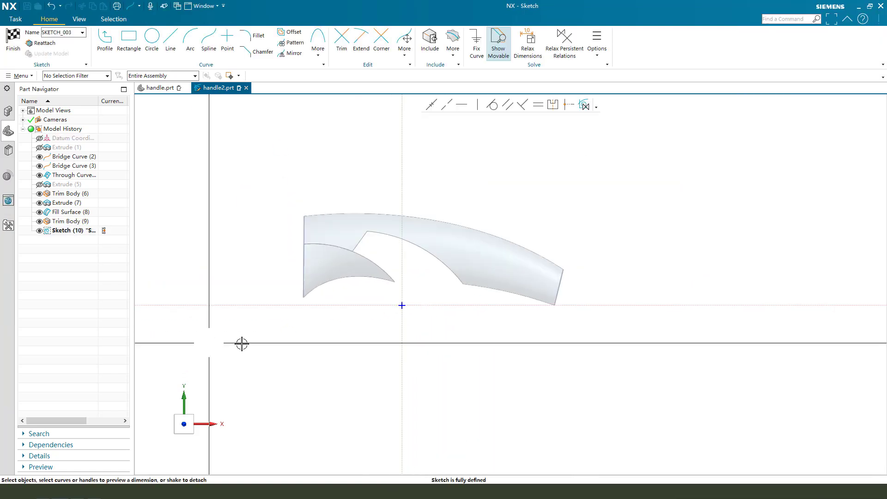
left_click(208, 37)
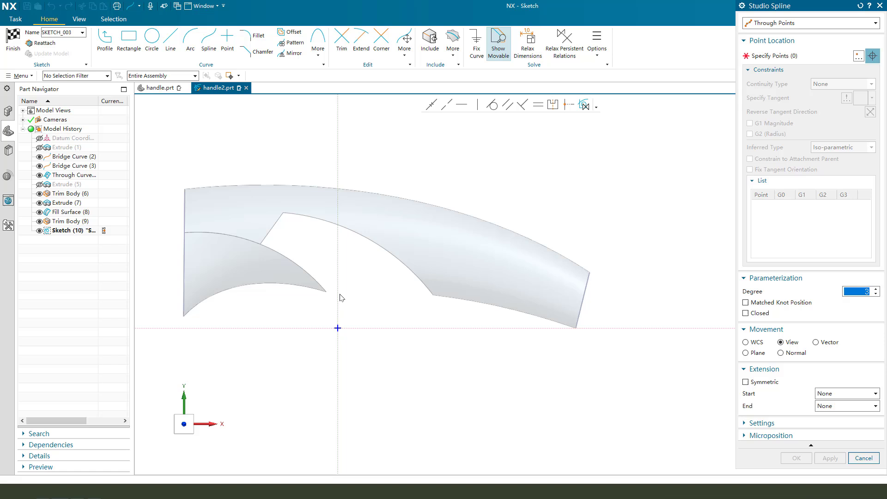
left_click(415, 295)
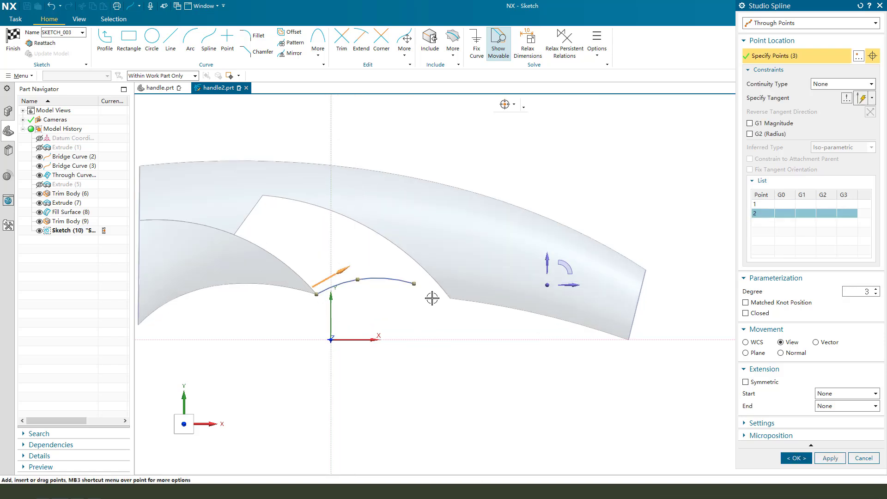
left_click(460, 298)
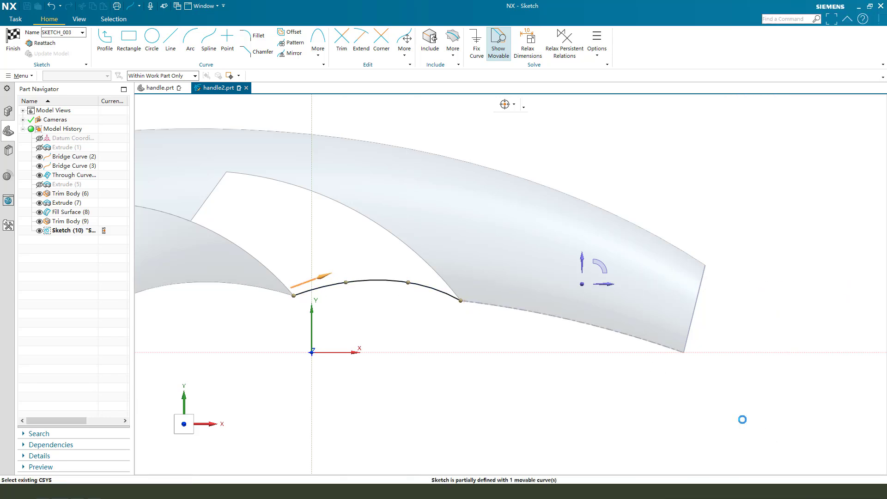
left_click(10, 35)
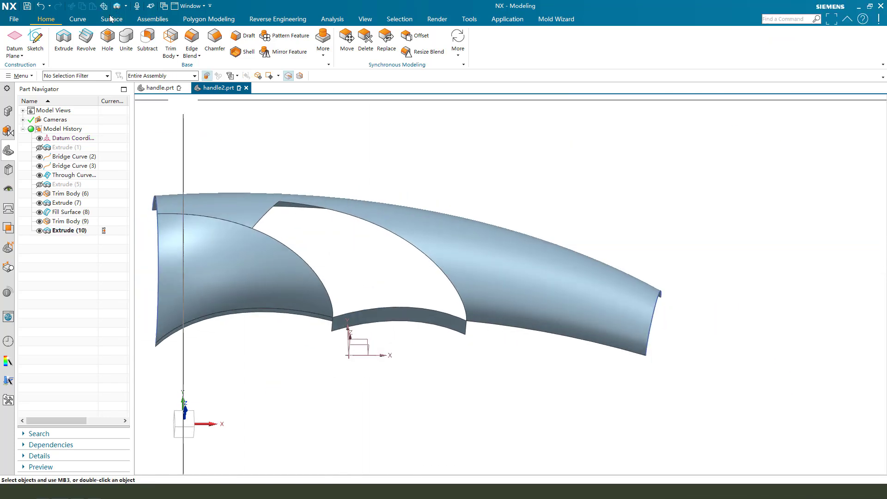
left_click(109, 19)
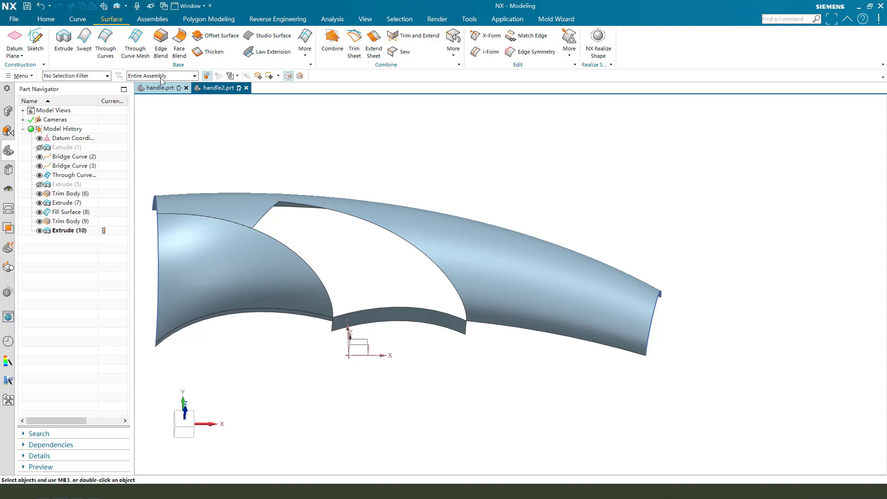
left_click(134, 42)
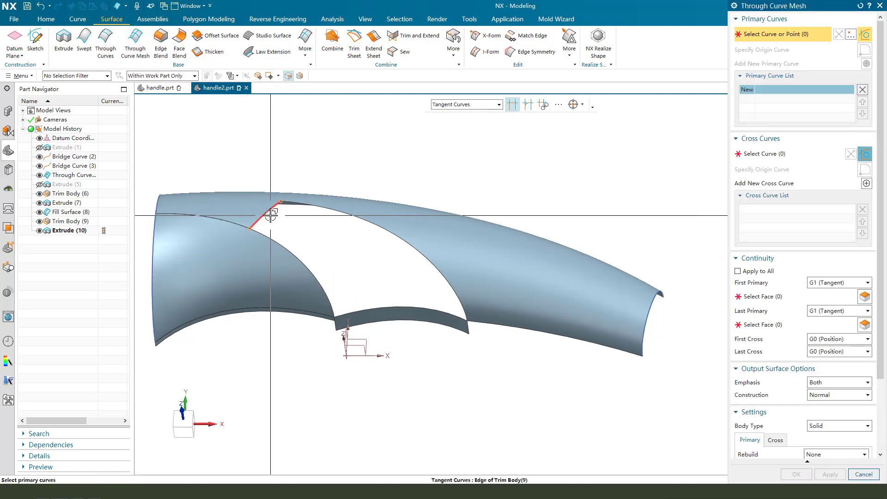
Close the opening with a Through Curve Mesh from two primary and two cross edges.
left_click(267, 217)
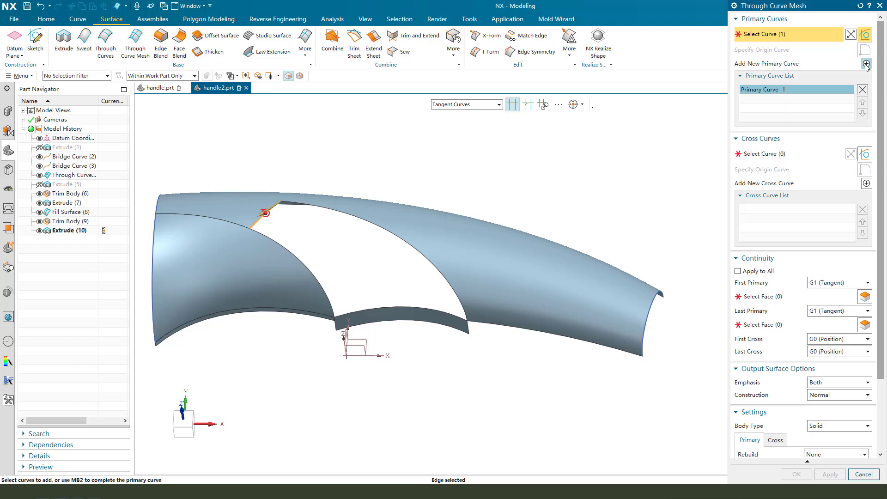
left_click(863, 63)
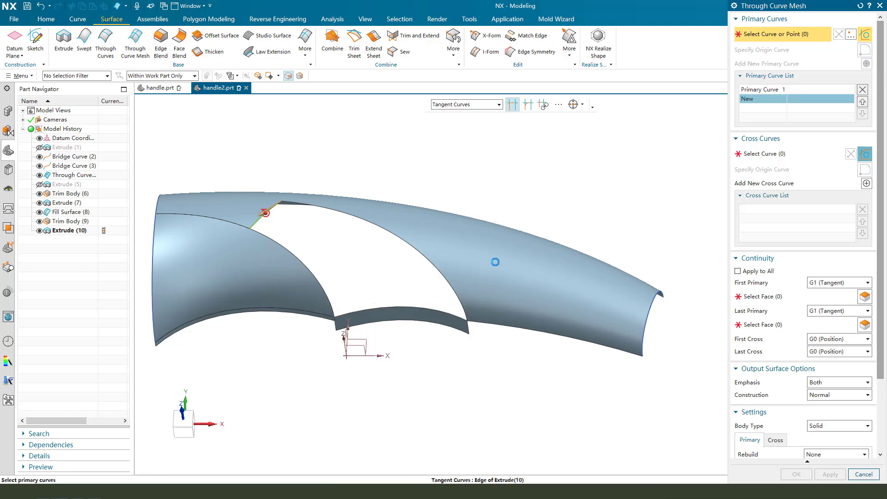
left_click(400, 308)
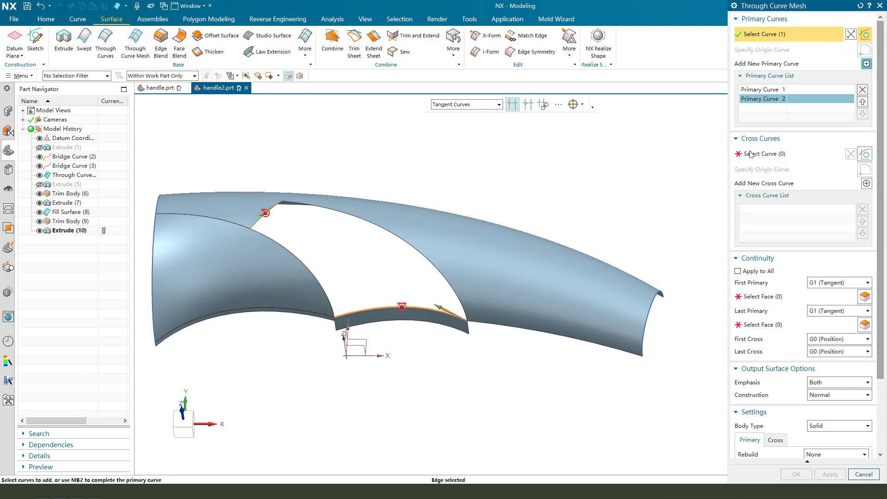
left_click(768, 154)
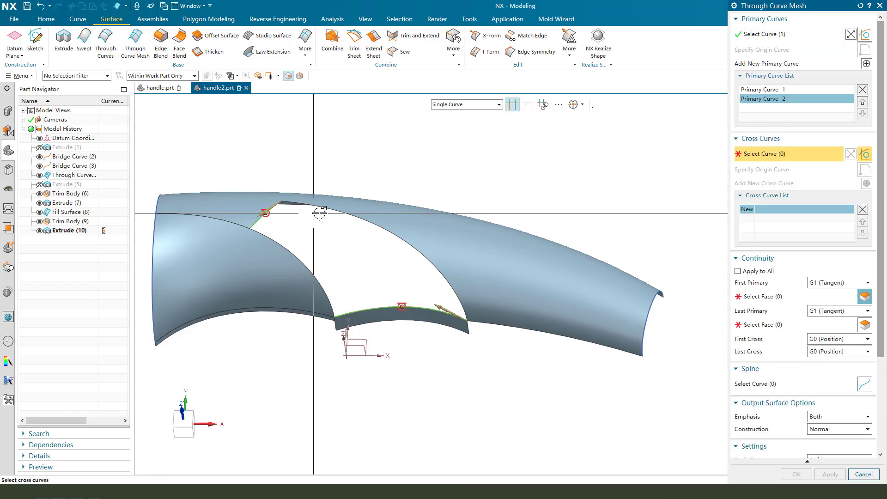
left_click(396, 235)
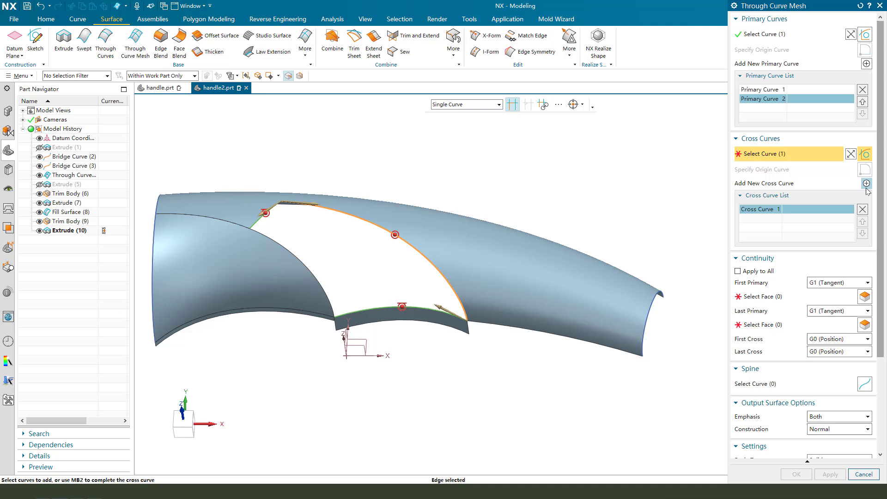
left_click(866, 183)
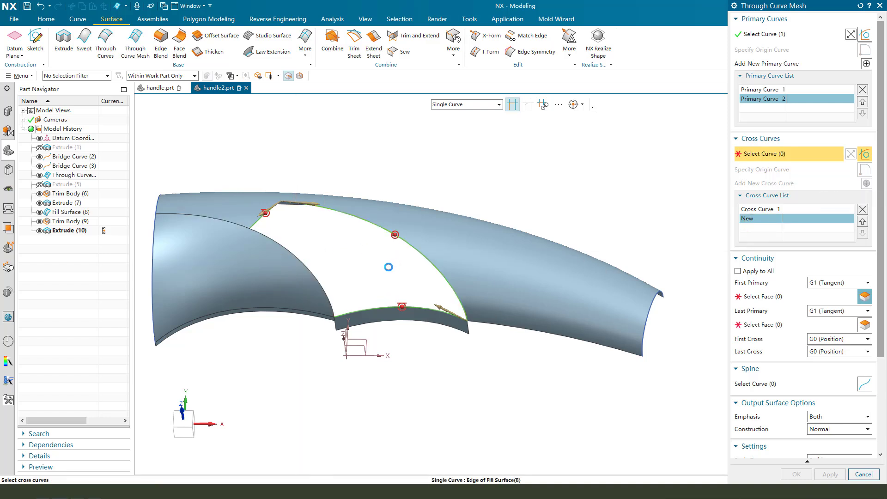
left_click(306, 279)
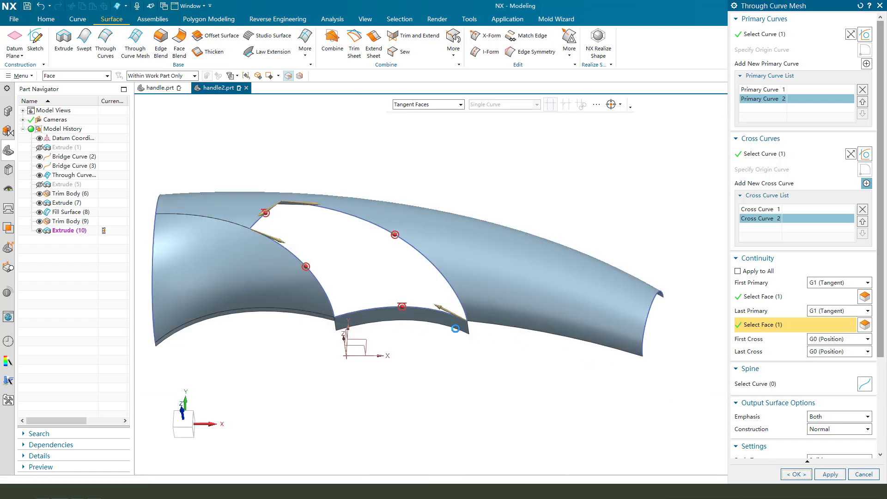
left_click(796, 474)
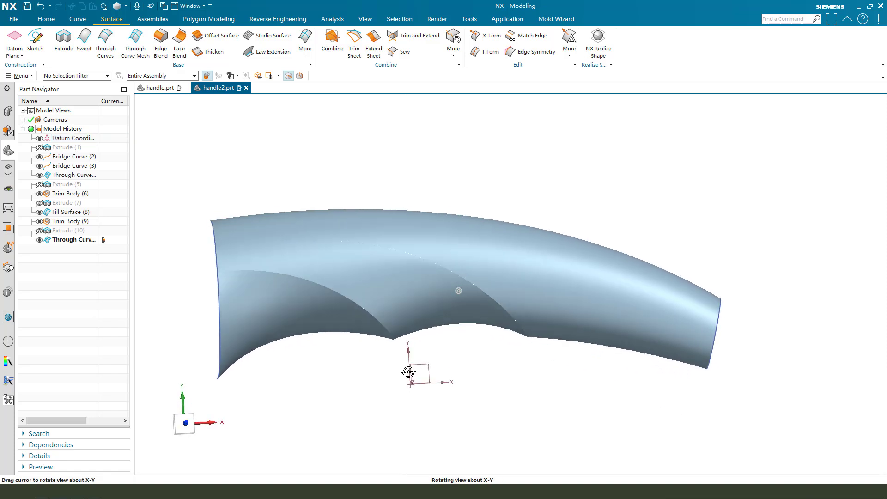
left_click_drag(458, 290, 418, 398)
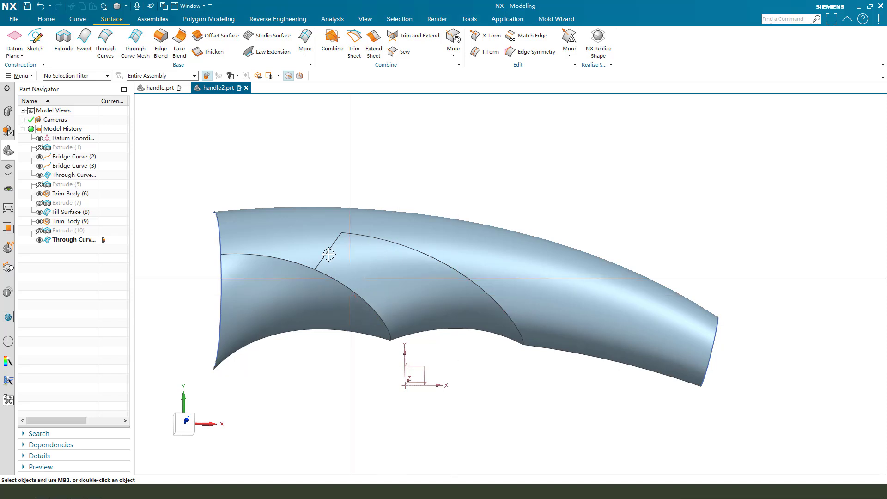
Create a 15 mm diameter tube along the left groove edge.
left_click(303, 43)
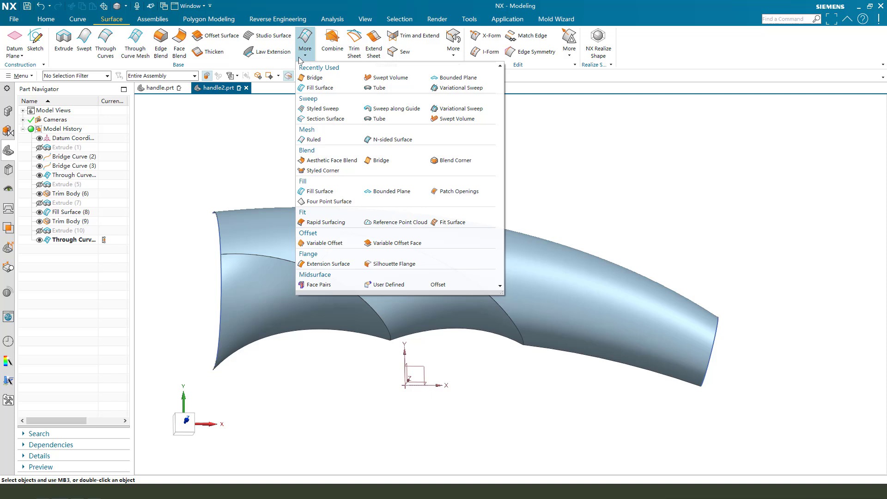
left_click(378, 90)
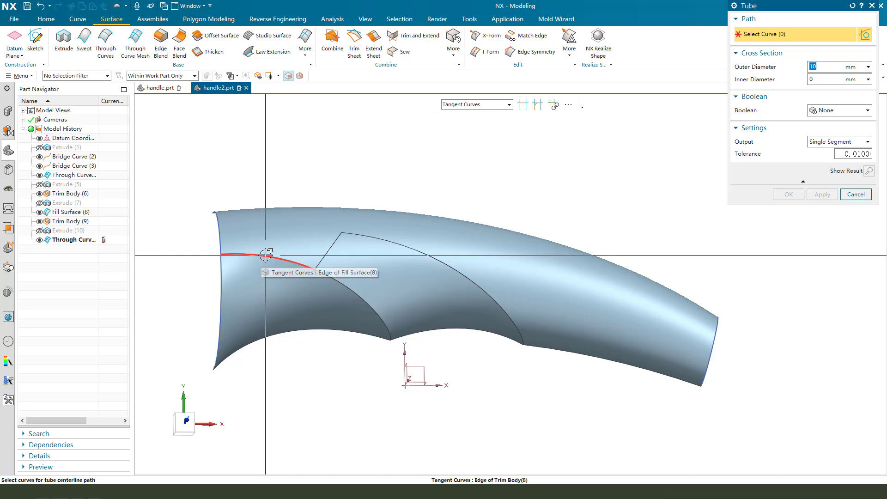
left_click(262, 255)
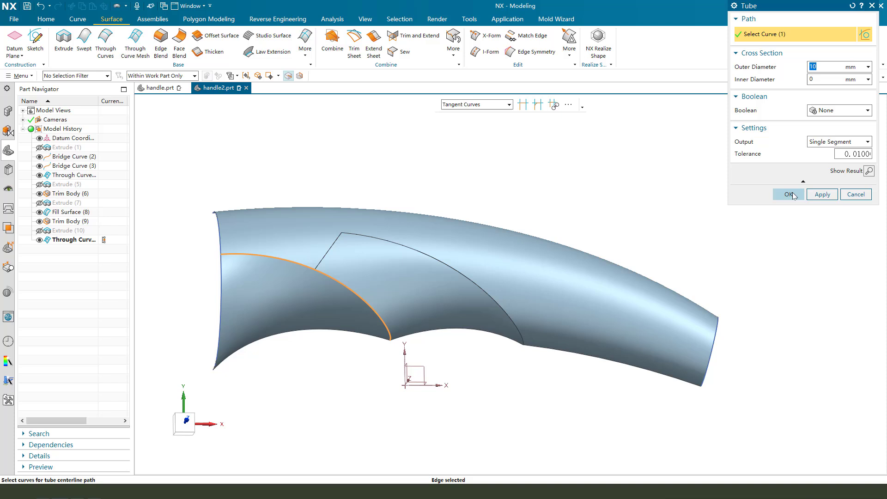
left_click(788, 194)
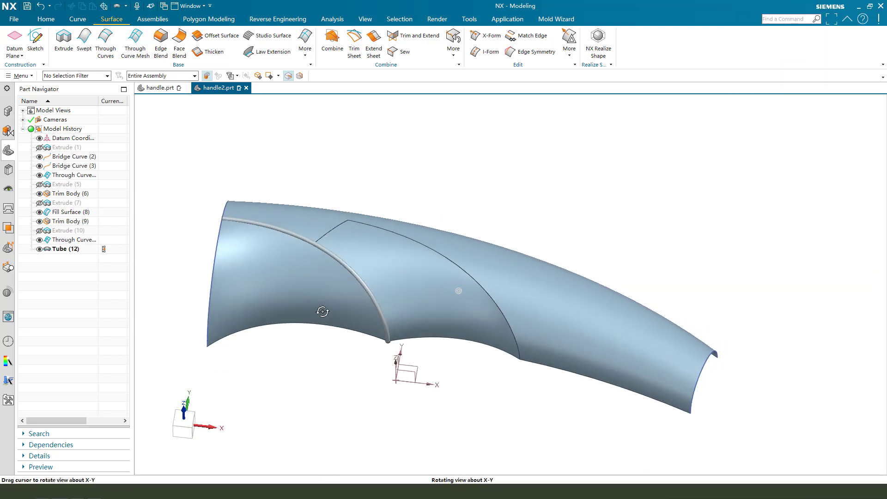
left_click_drag(323, 312, 283, 243)
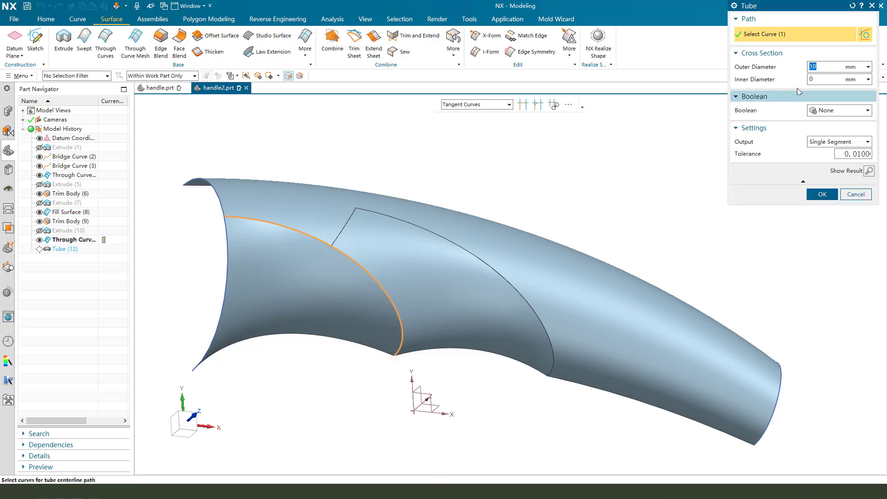
type("15")
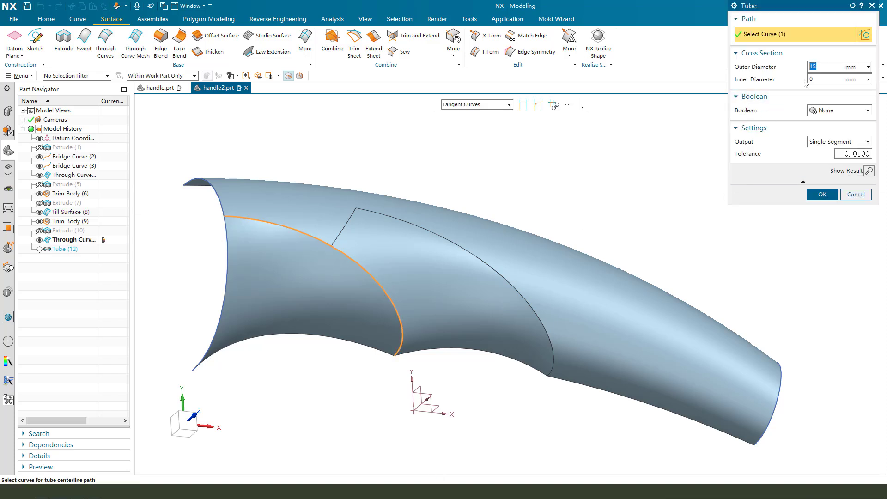
left_click(821, 194)
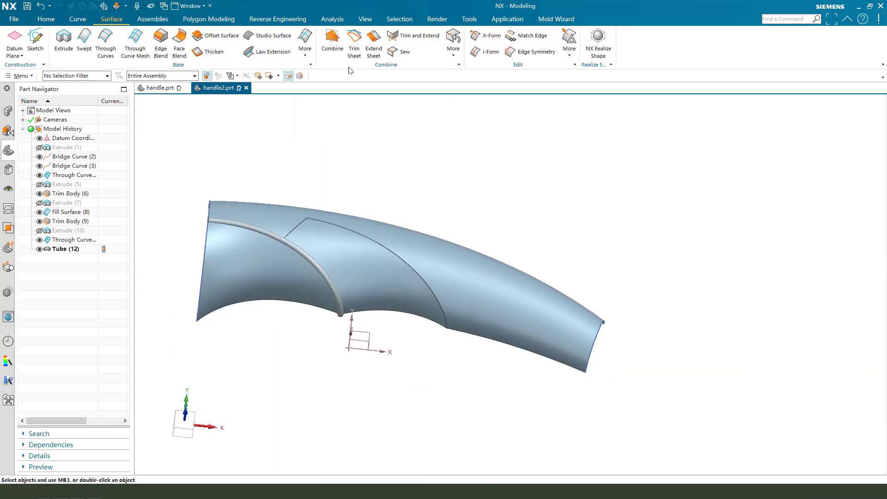
Add a second 15 mm diameter tube along the right groove edge.
left_click(304, 44)
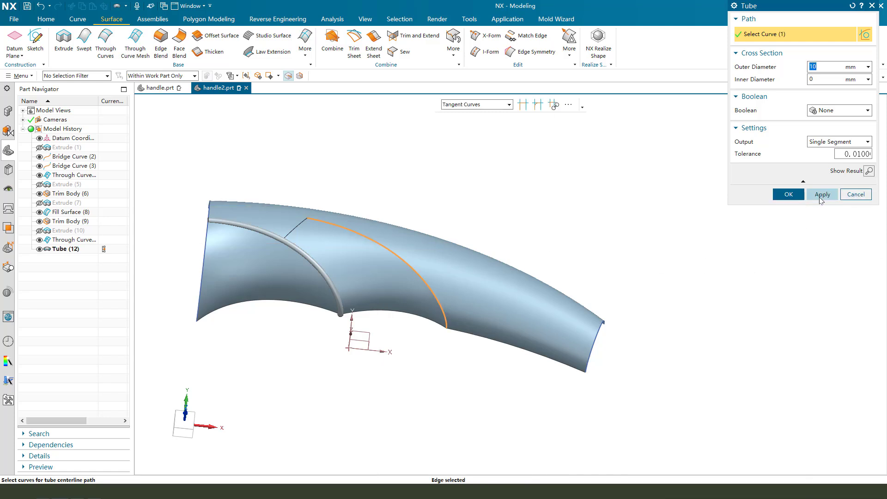
type("15")
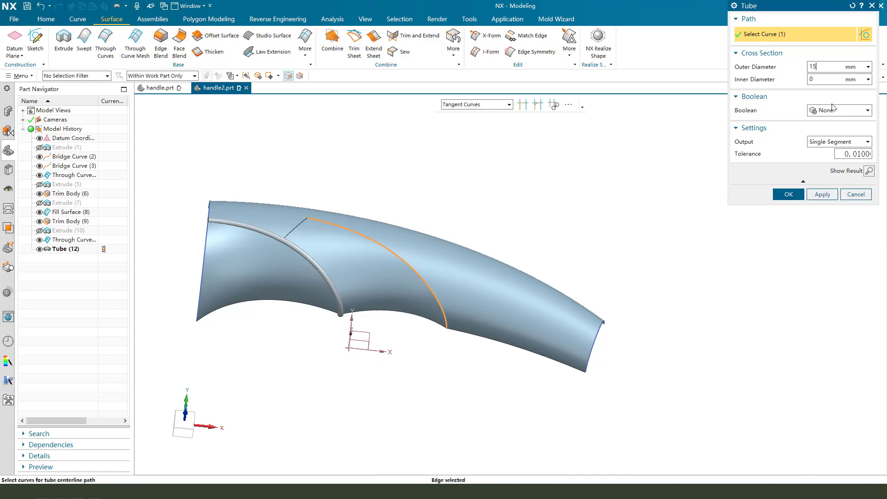
left_click(788, 194)
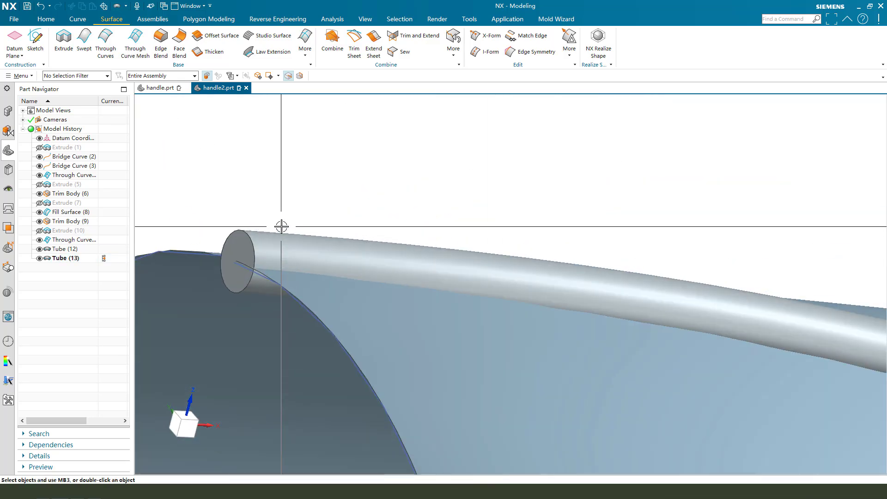
left_click(46, 18)
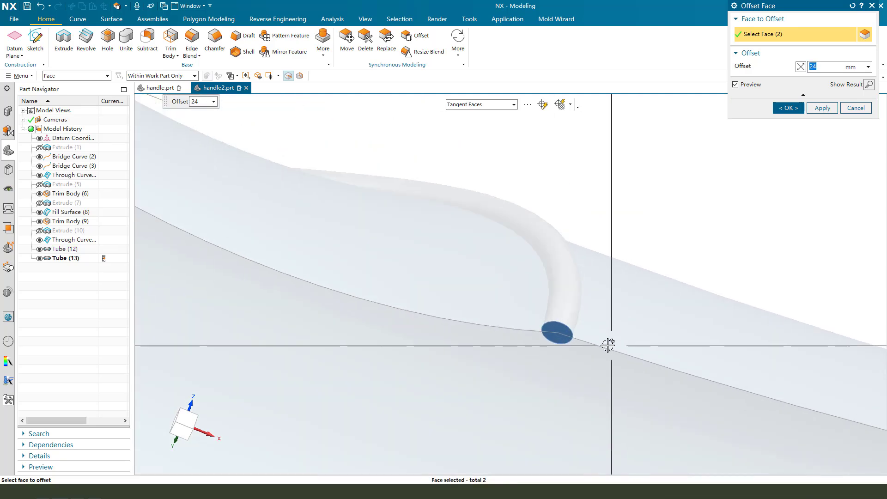
Offset the tube end faces by 24 mm.
left_click(788, 108)
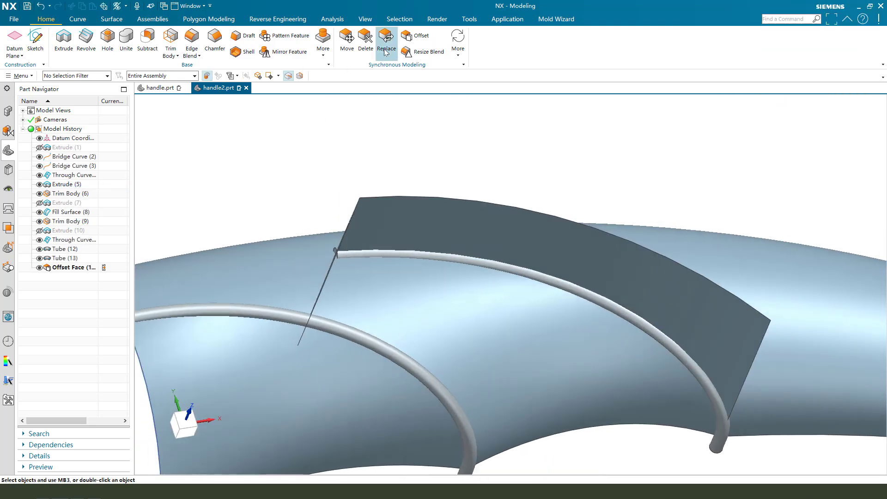
Replace the tube face with the patch face at zero offset.
left_click(386, 37)
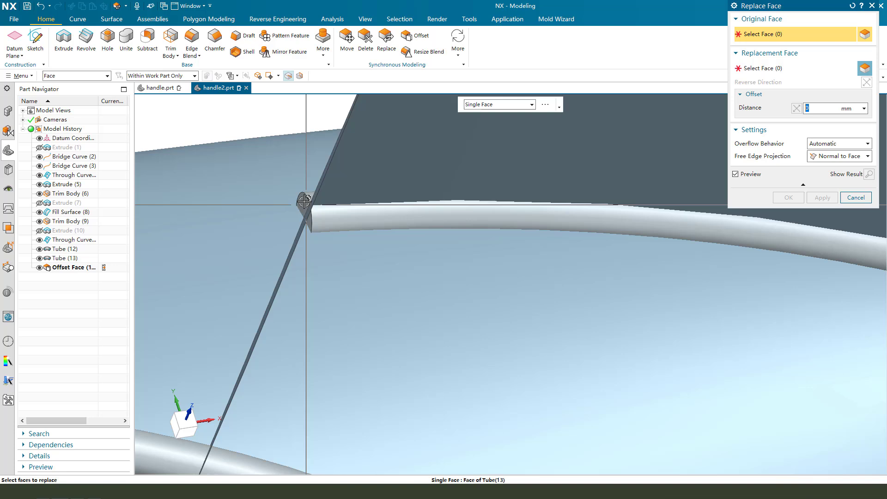
left_click(302, 202)
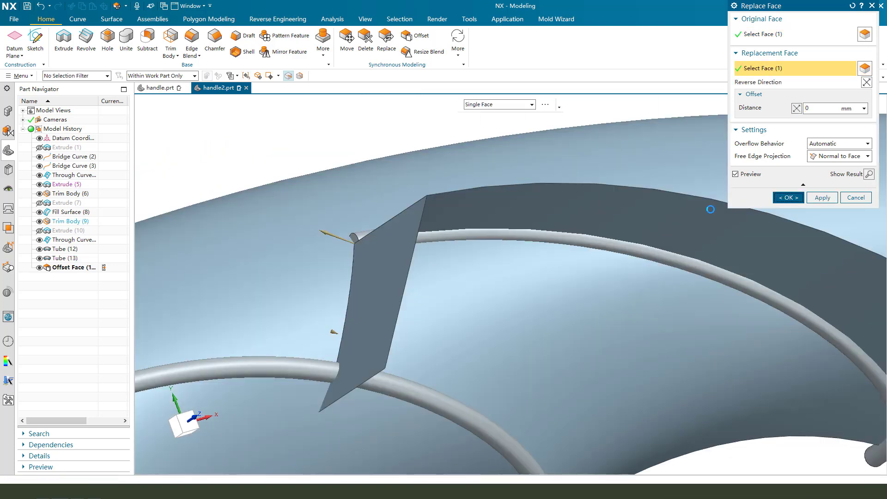
left_click(788, 198)
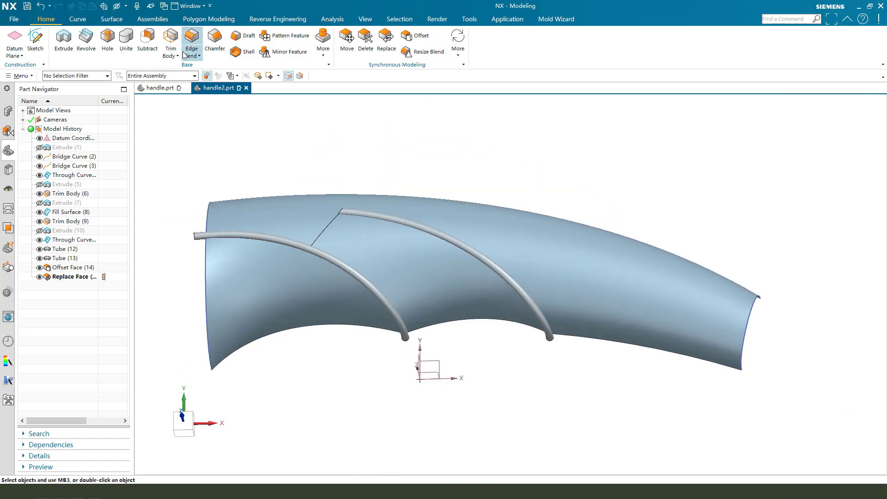
Trim the handle sheet bodies along each of the two tube faces.
left_click(167, 39)
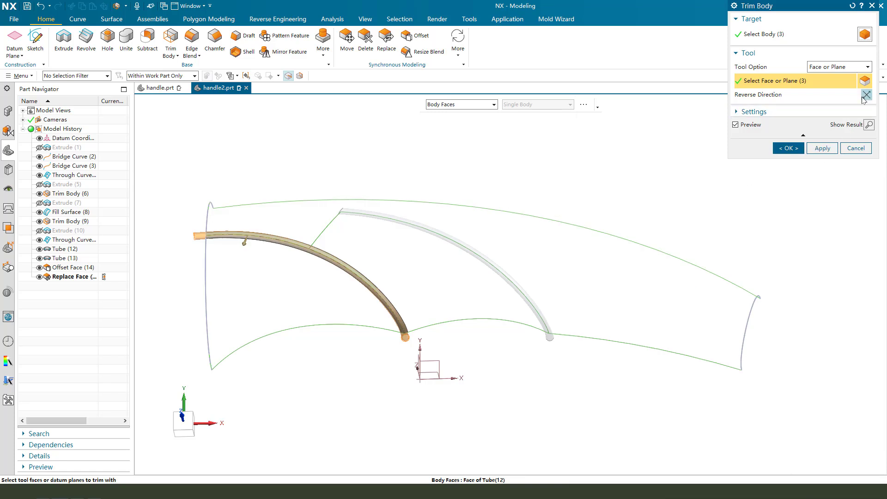
mouse_move(867, 97)
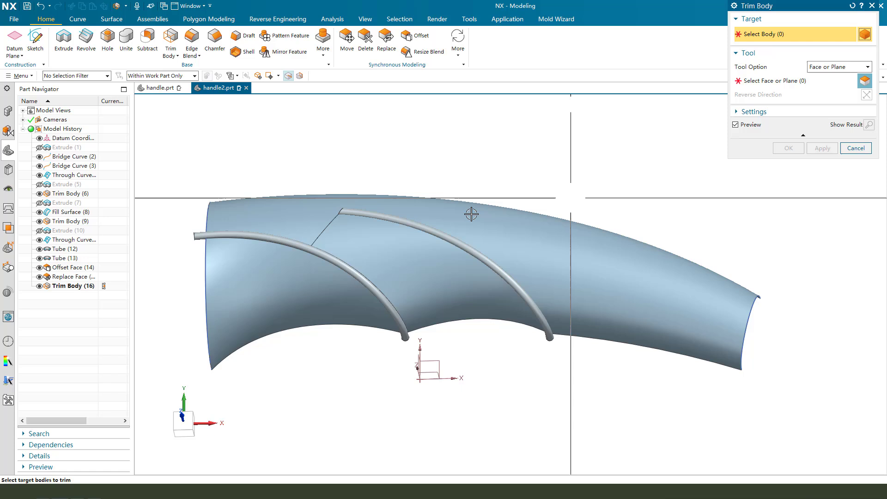
left_click(470, 214)
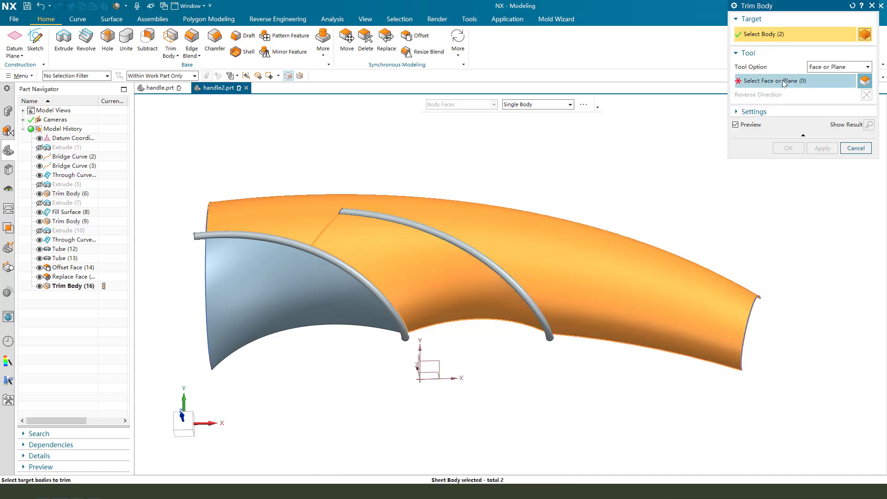
left_click(396, 218)
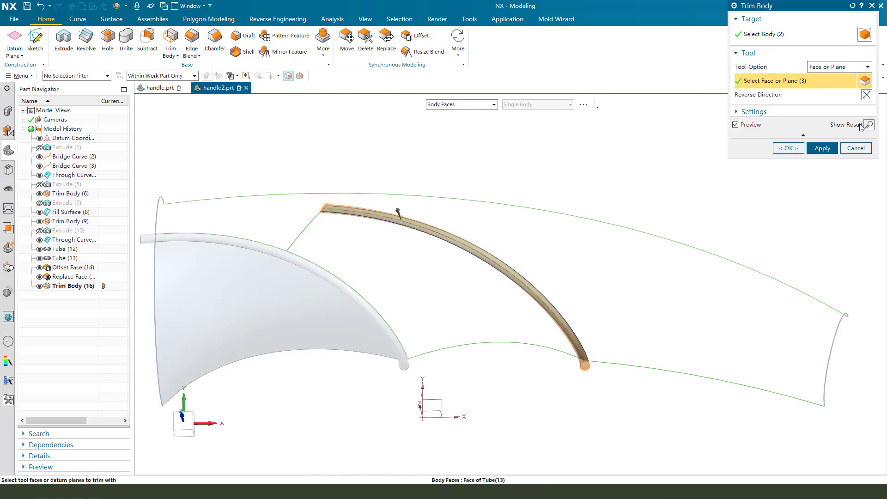
left_click(788, 148)
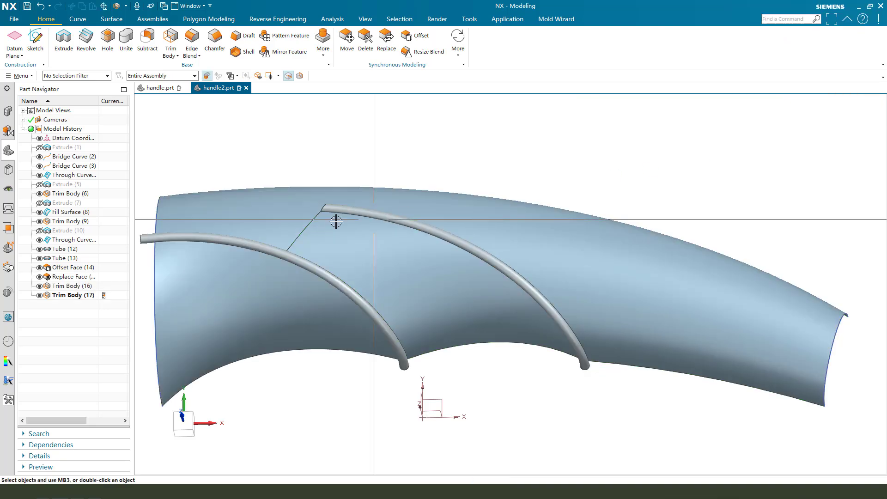
left_click(323, 39)
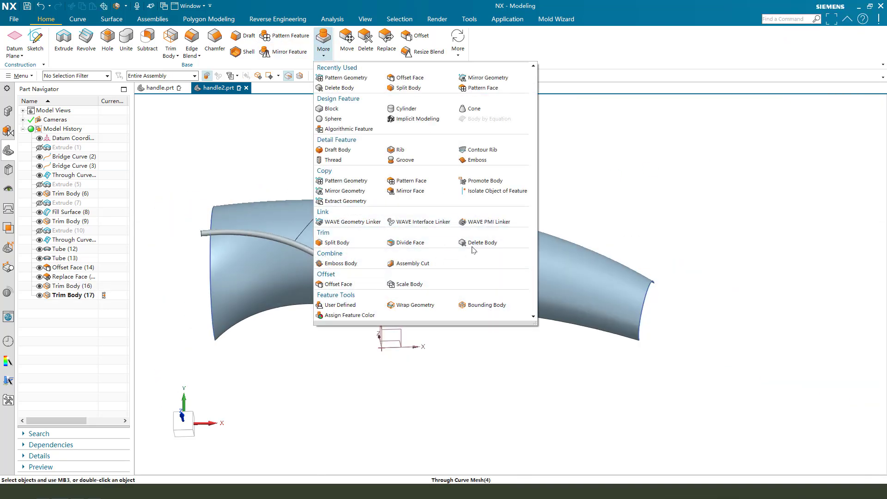
Delete both tube bodies, leaving two narrow slots across the handle.
left_click(482, 242)
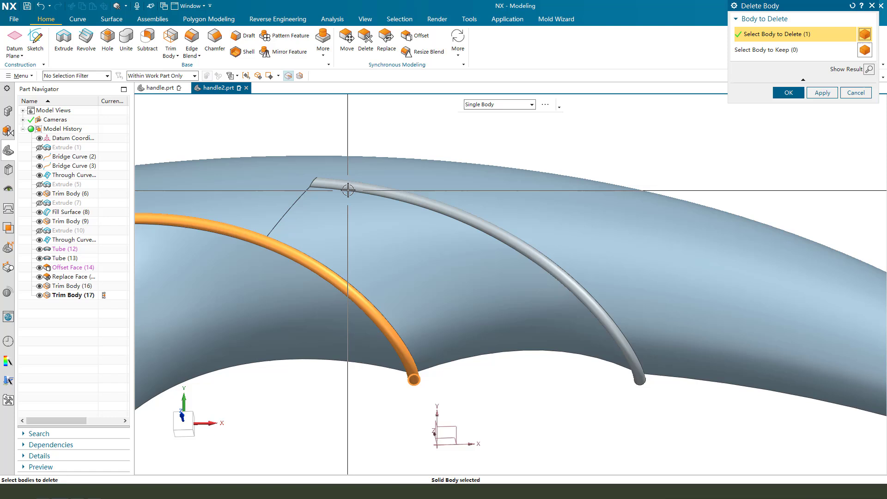
left_click(788, 93)
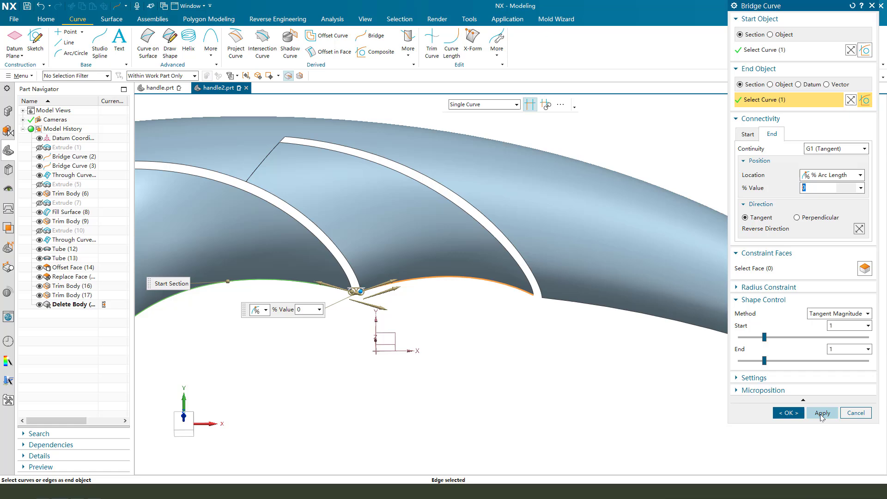
Create two Bridge Curves spanning the handle's lower edge across each groove's bottom end.
left_click(822, 412)
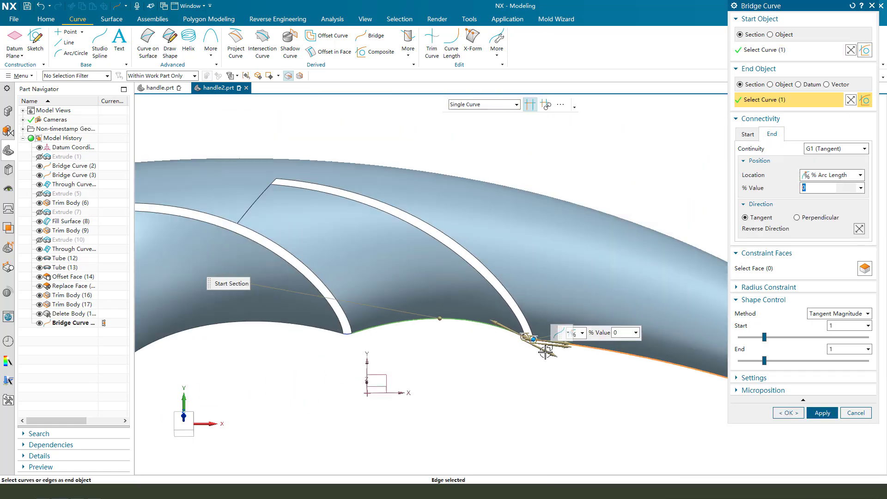
left_click(787, 413)
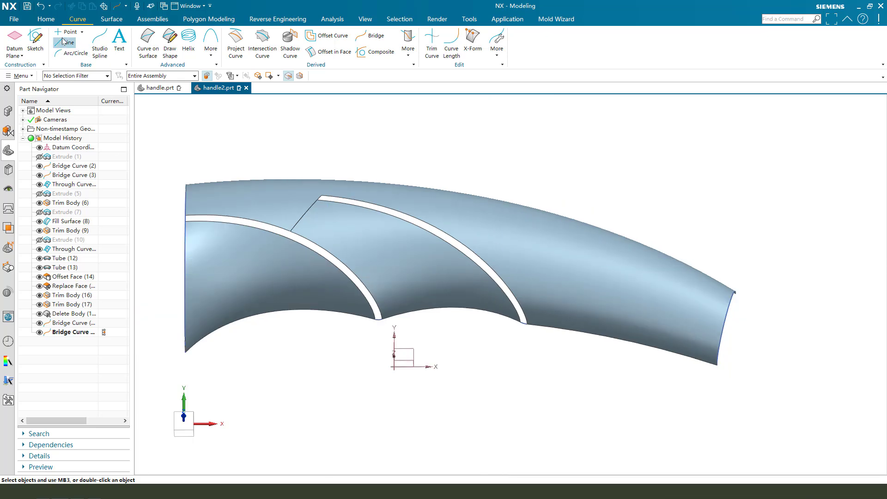
left_click(52, 42)
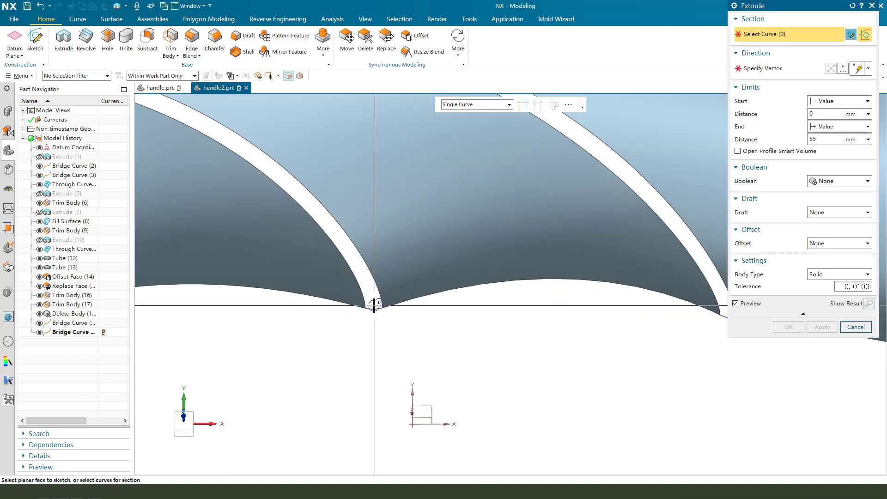
Extrude the bridge curves into short helper strips at the slot bottoms (Extrude 21).
left_click(372, 306)
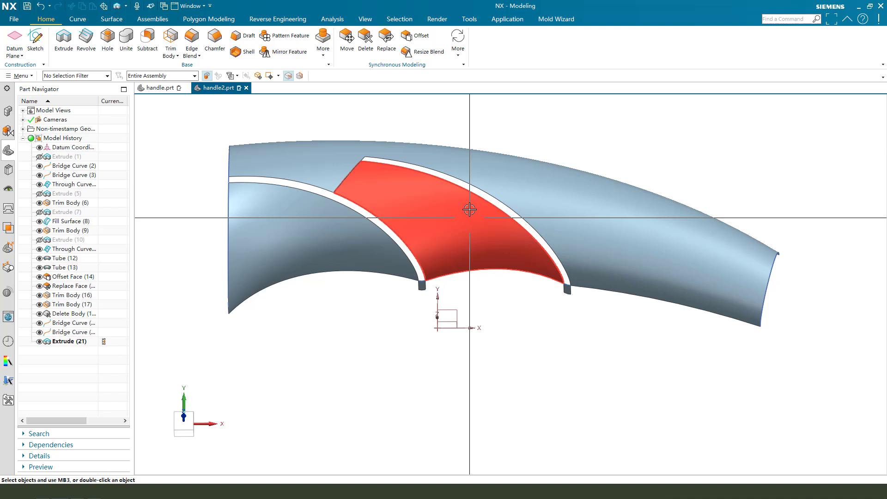
left_click(110, 19)
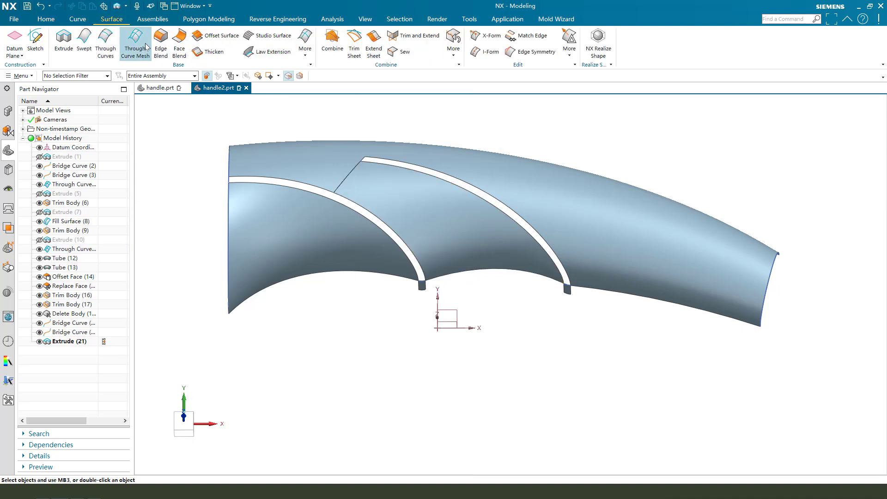
Fill both grooves with G1 Through Curve Mesh surfaces and hide Extrude (21).
left_click(134, 40)
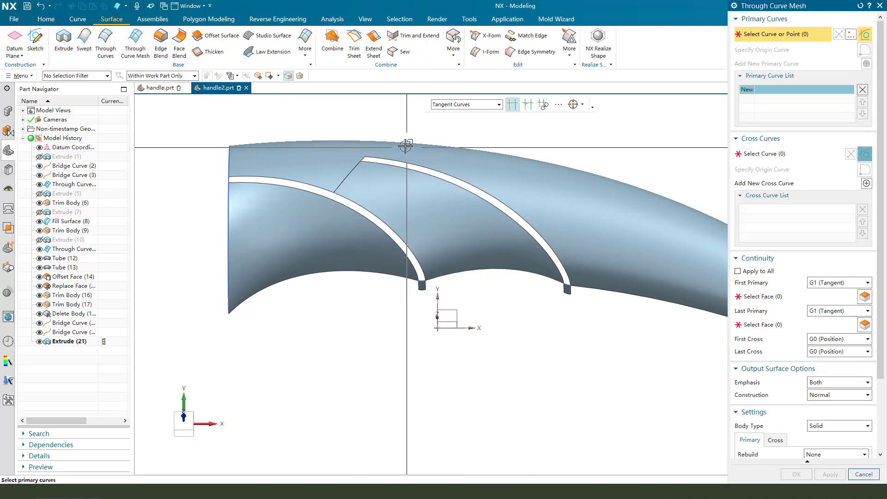
mouse_move(407, 162)
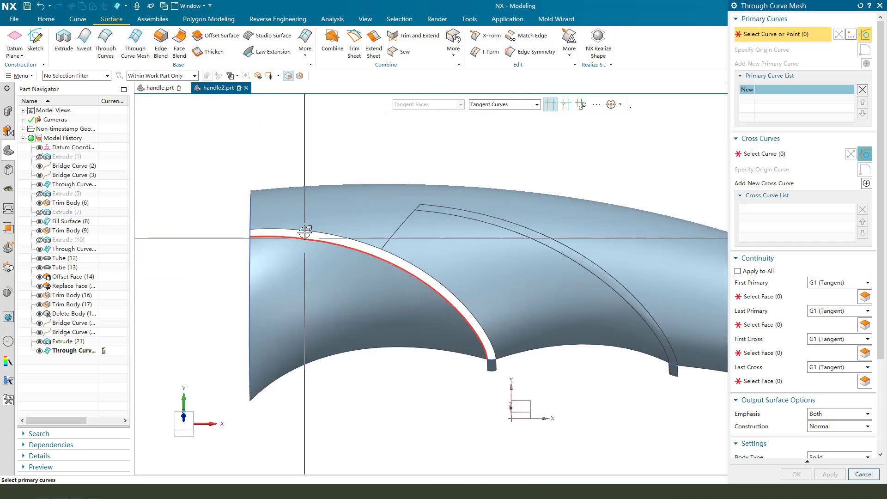
left_click(406, 261)
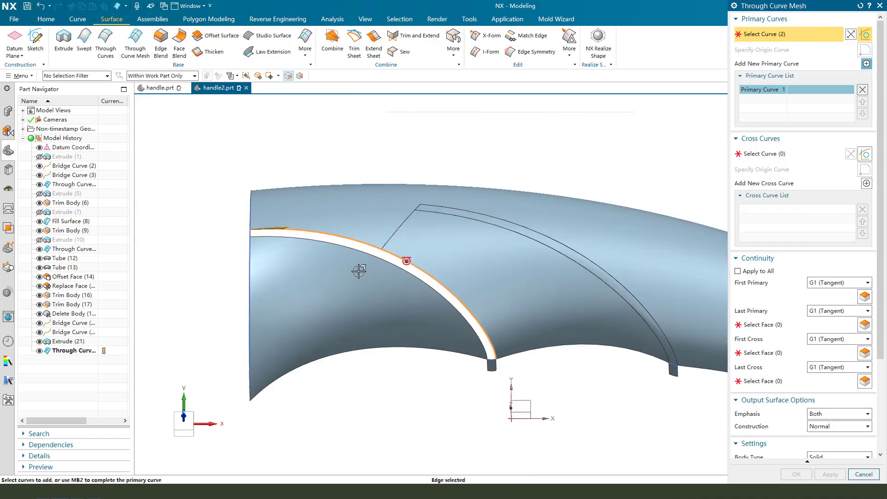
left_click(407, 261)
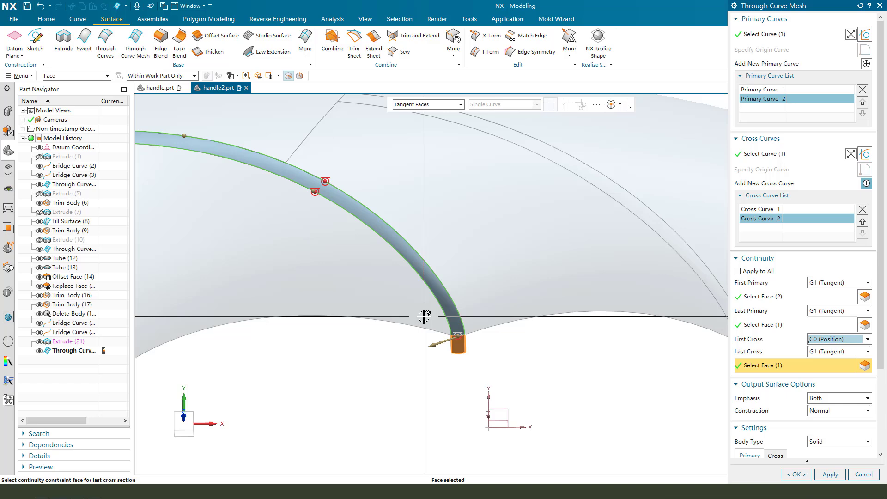
left_click(795, 474)
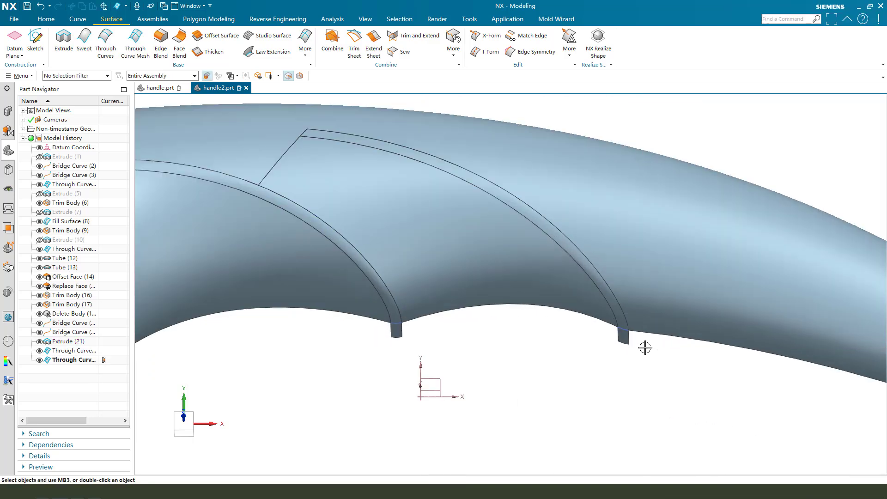
left_click(645, 348)
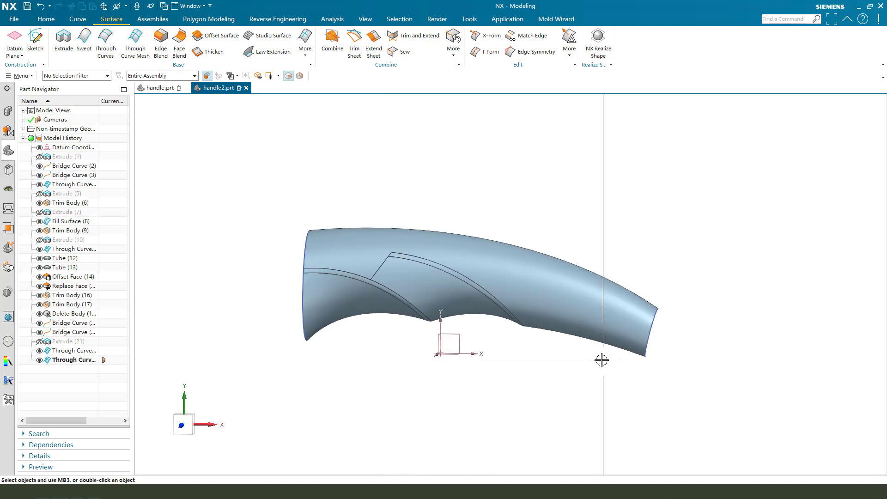
left_click(394, 51)
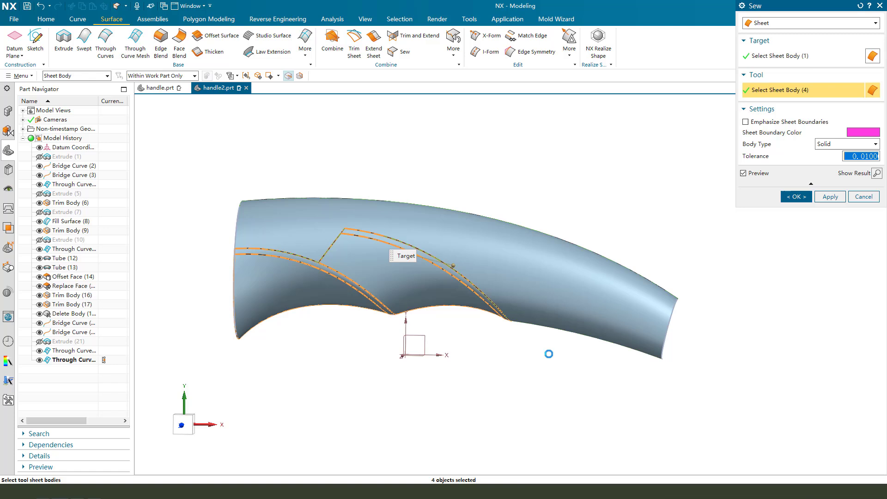
Sew the main sheet and remaining sheets into Sew (24), then orbit to inspect the grooves.
left_click(796, 197)
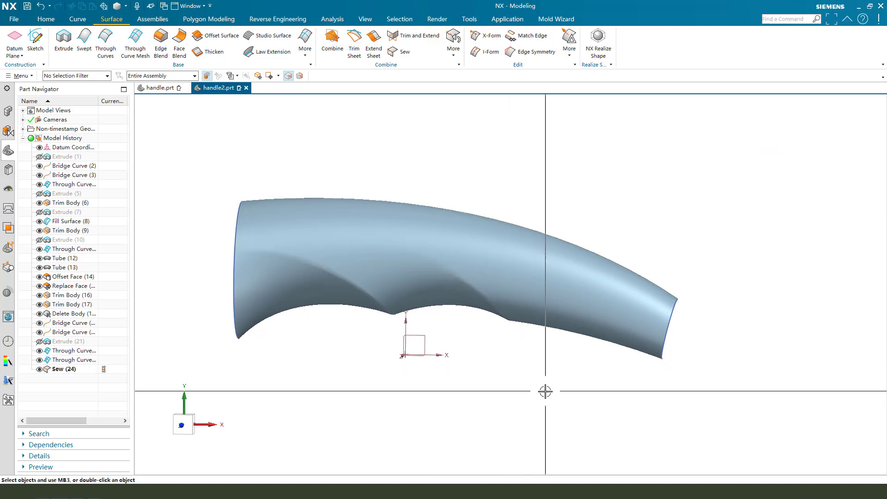
left_click_drag(447, 279, 441, 313)
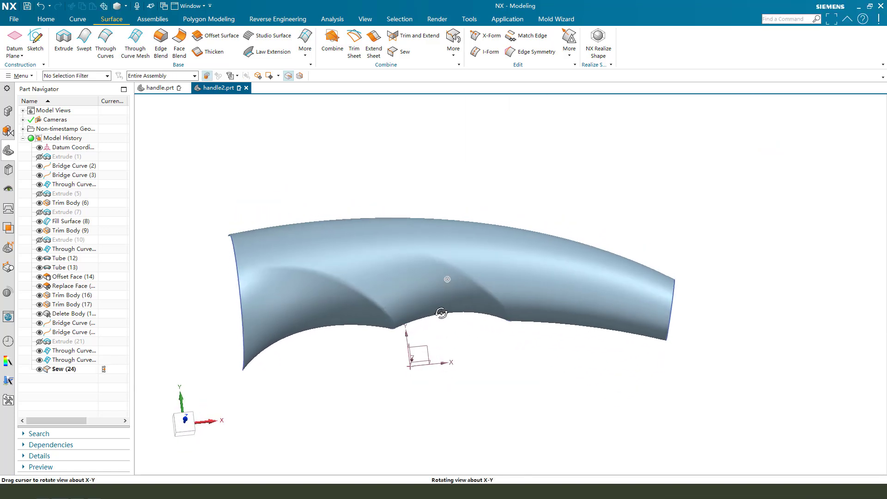
left_click_drag(441, 312, 479, 287)
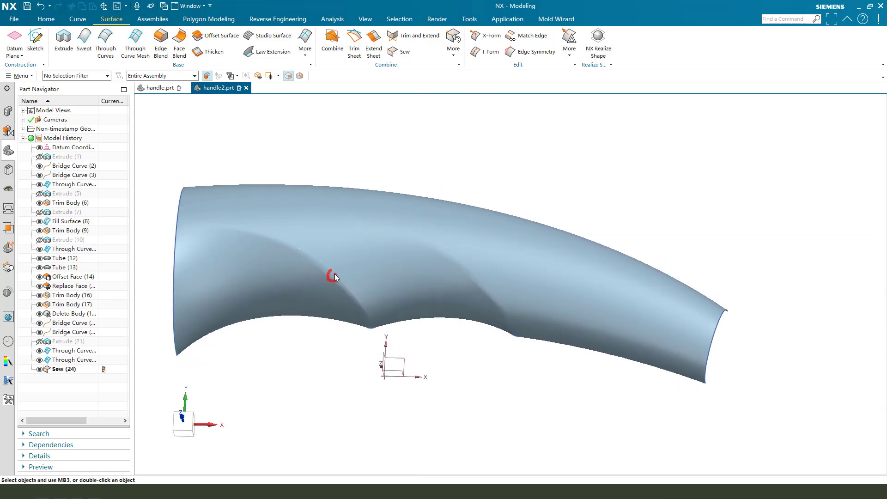
left_click_drag(335, 277, 441, 272)
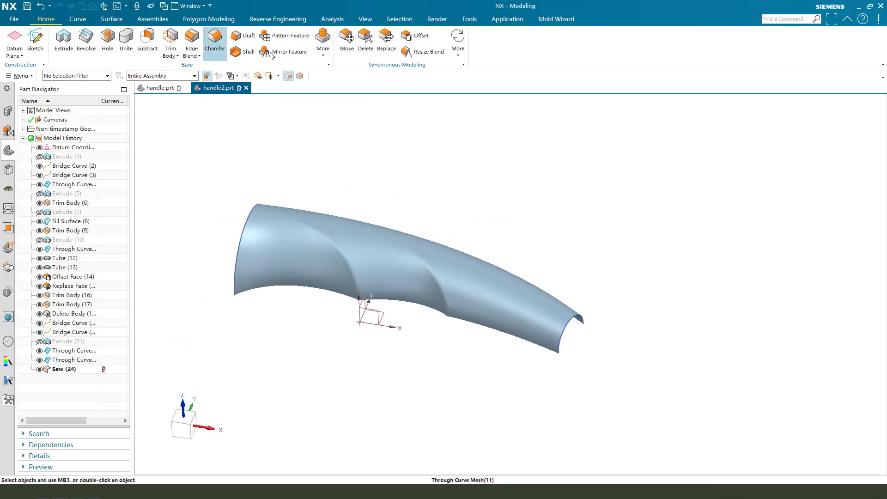
Start Mirror Geometry and select the sewn handle body as the body to mirror.
left_click(288, 51)
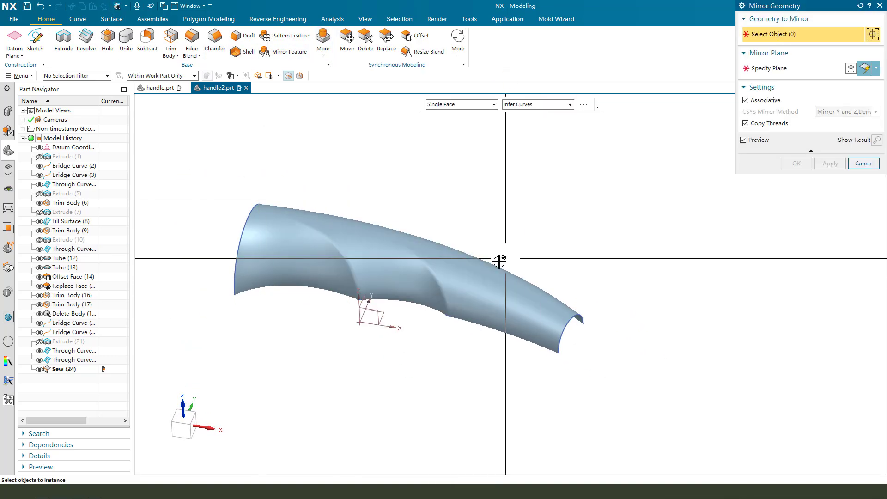
left_click(499, 260)
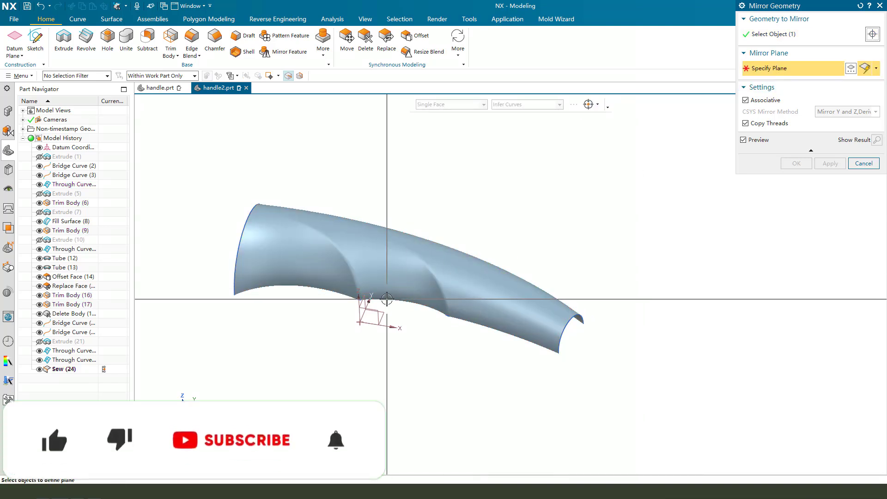